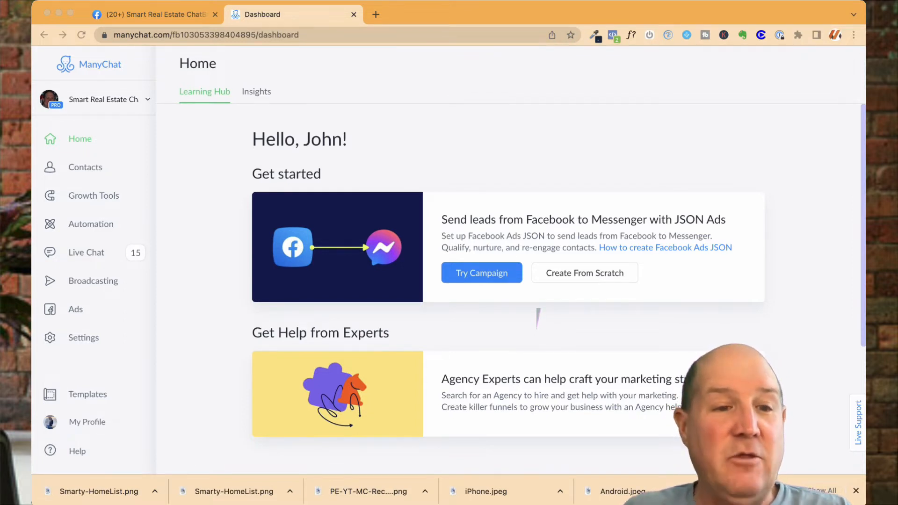
Step: Reach the Notification Topics page from Settings > Messenger
left_click(83, 337)
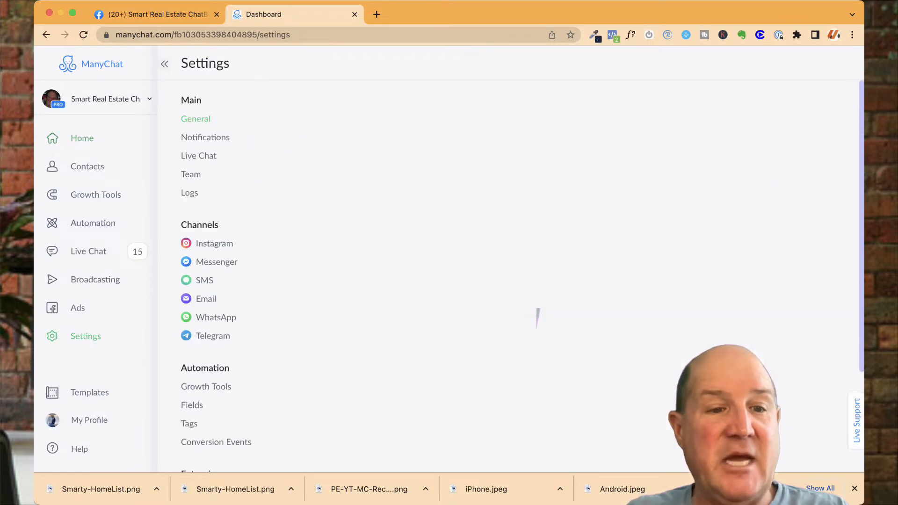
left_click(216, 261)
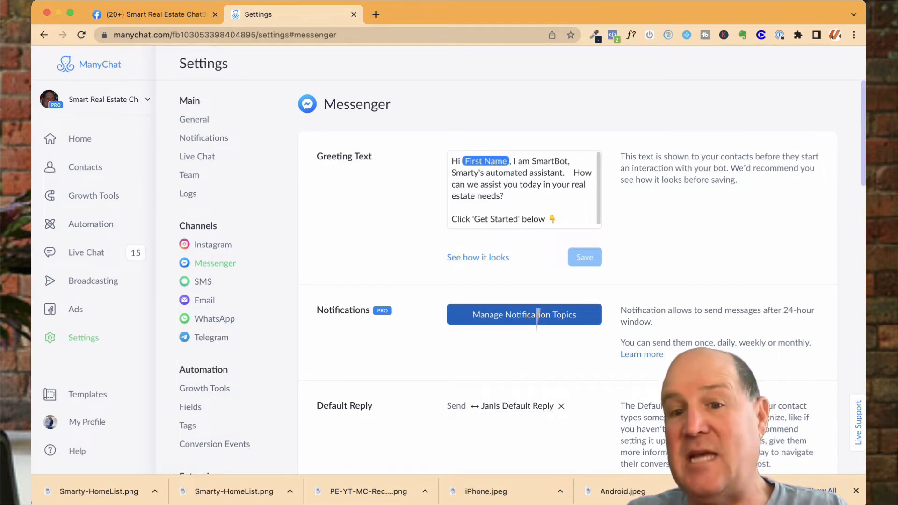
left_click(523, 315)
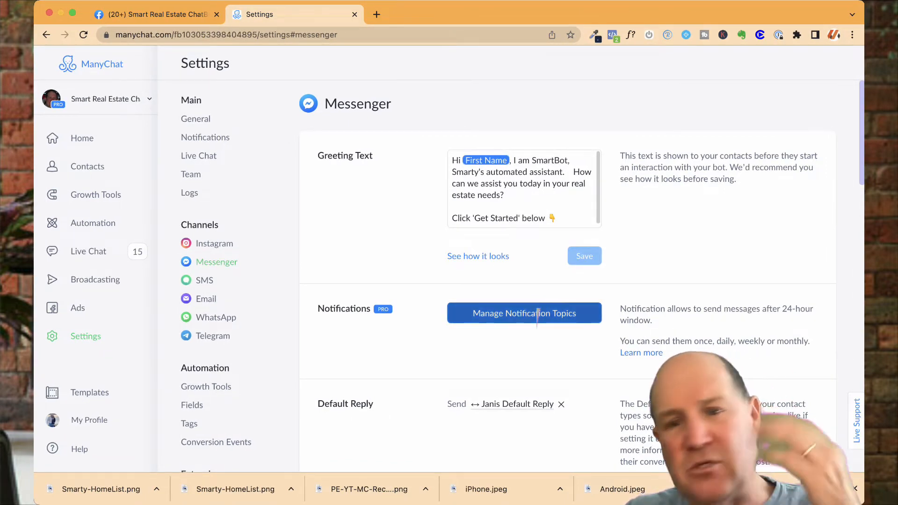
left_click(524, 312)
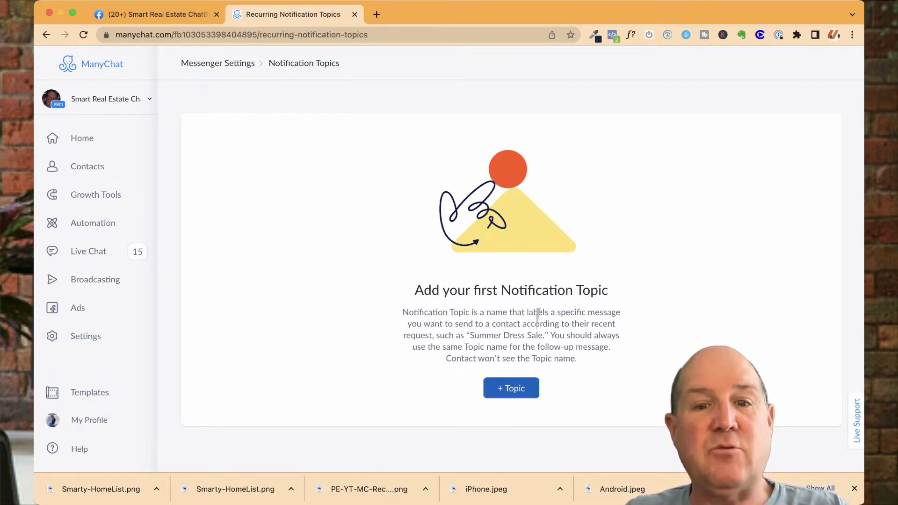
Step: Create a Monthly notification topic named 'Smarty Monthly Newletter'
left_click(510, 387)
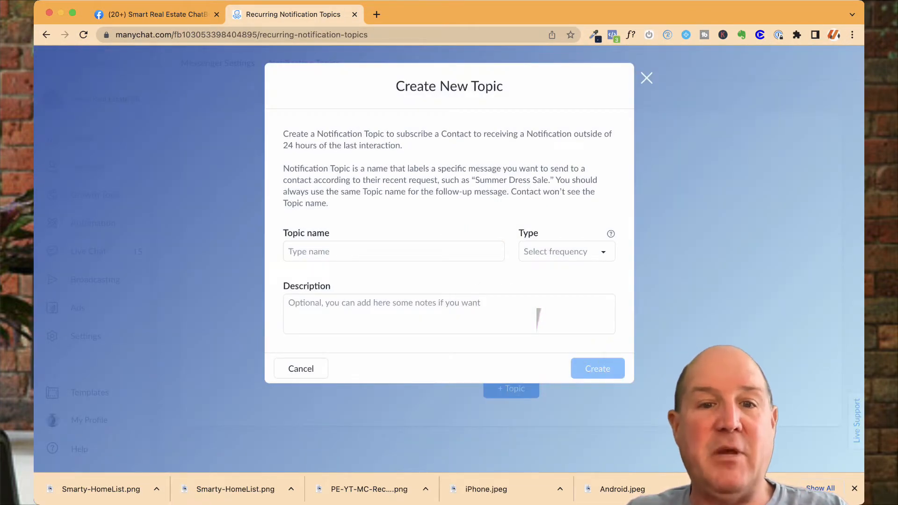
left_click(392, 251)
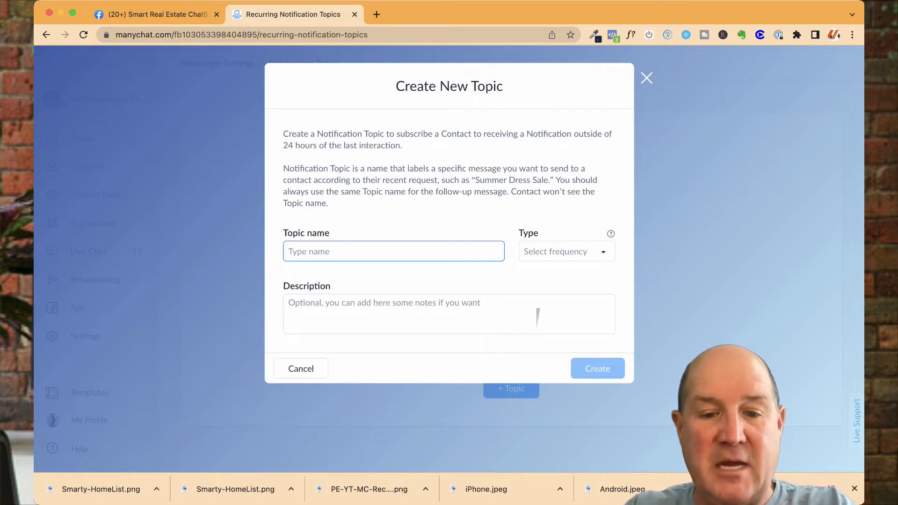
type("Smarsty")
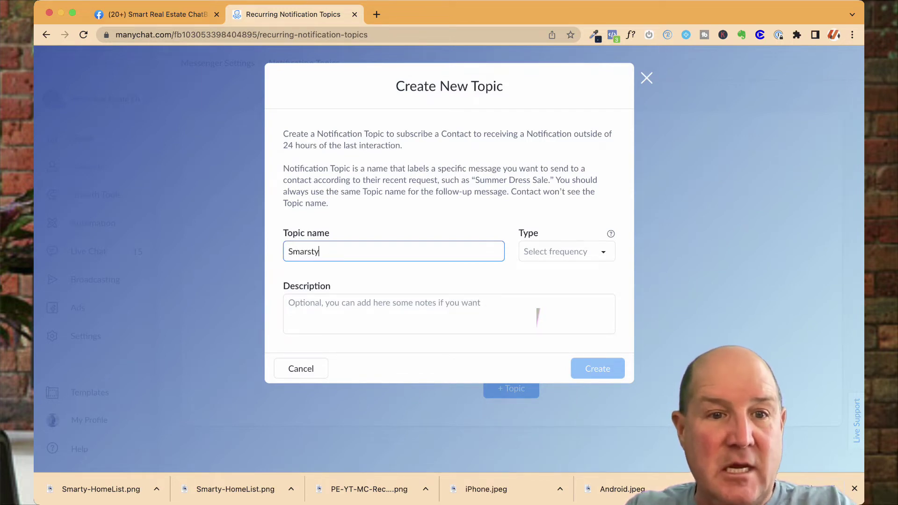
key("Backspace")
type(" Monthly")
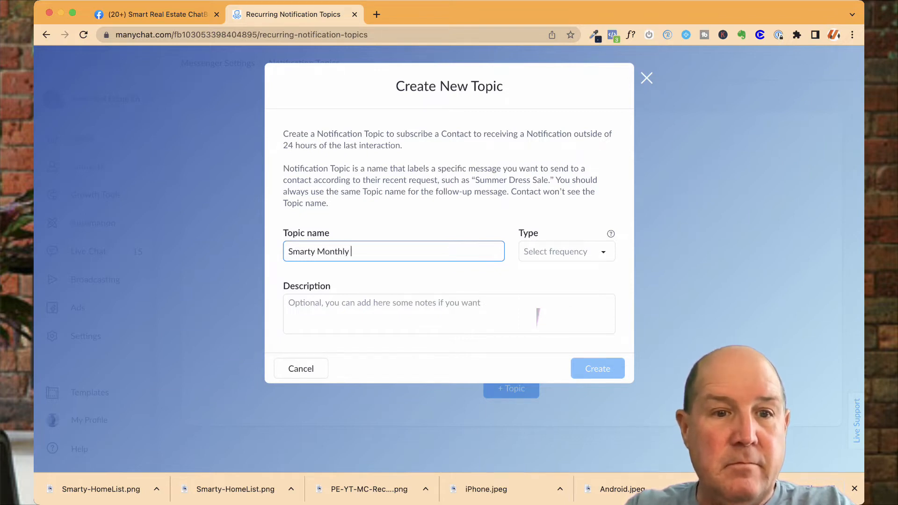
type("Ne")
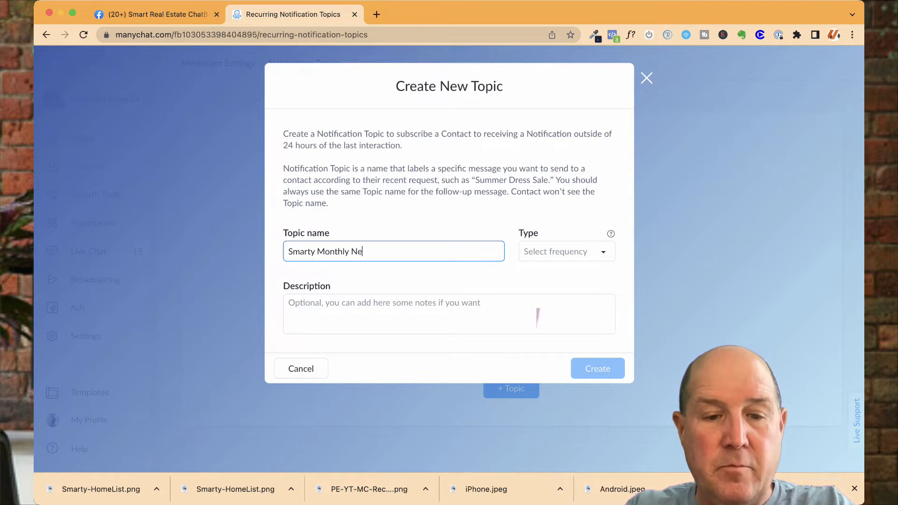
type("wleteer")
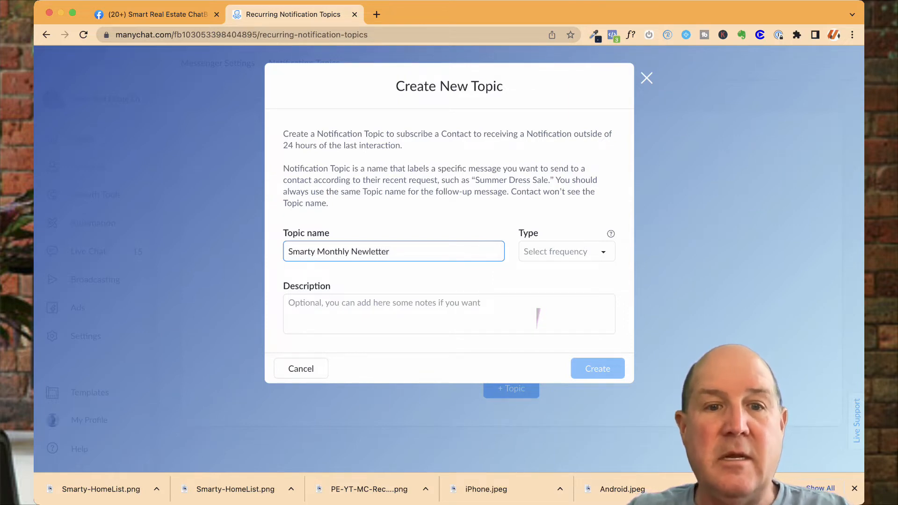
left_click(567, 250)
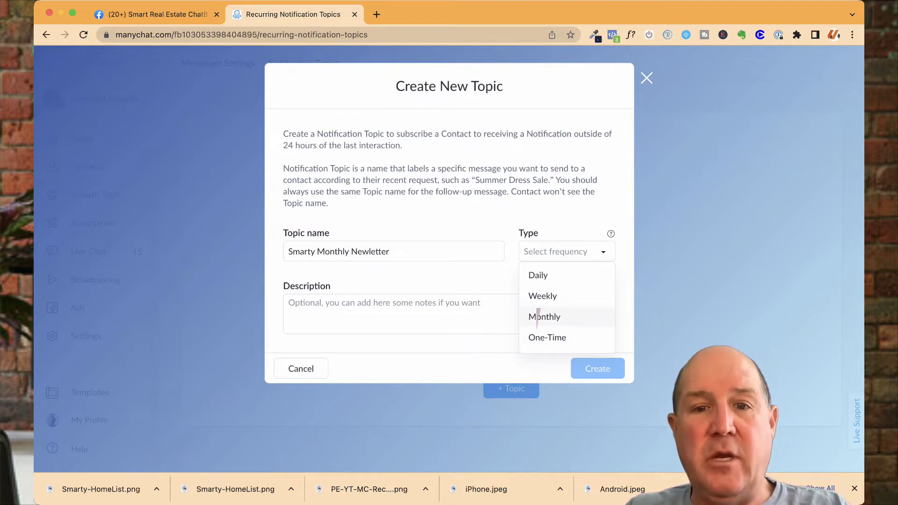
left_click(544, 316)
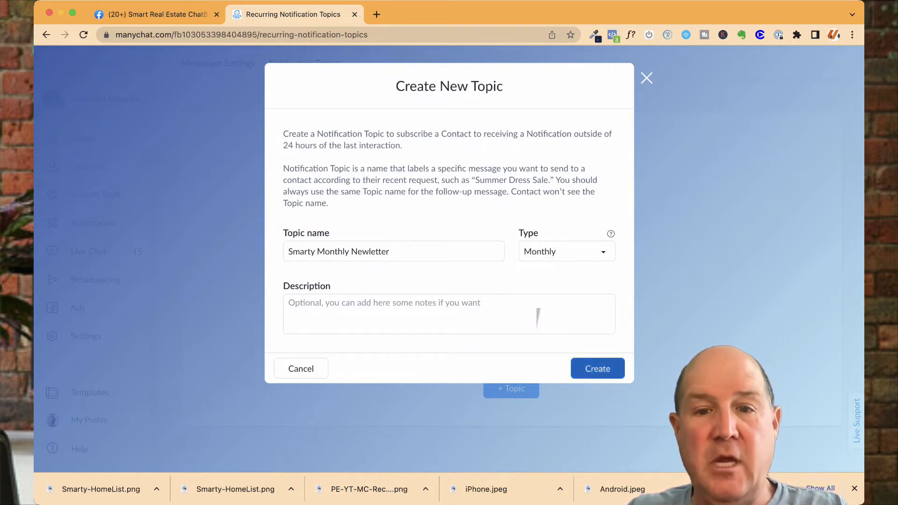
left_click(596, 368)
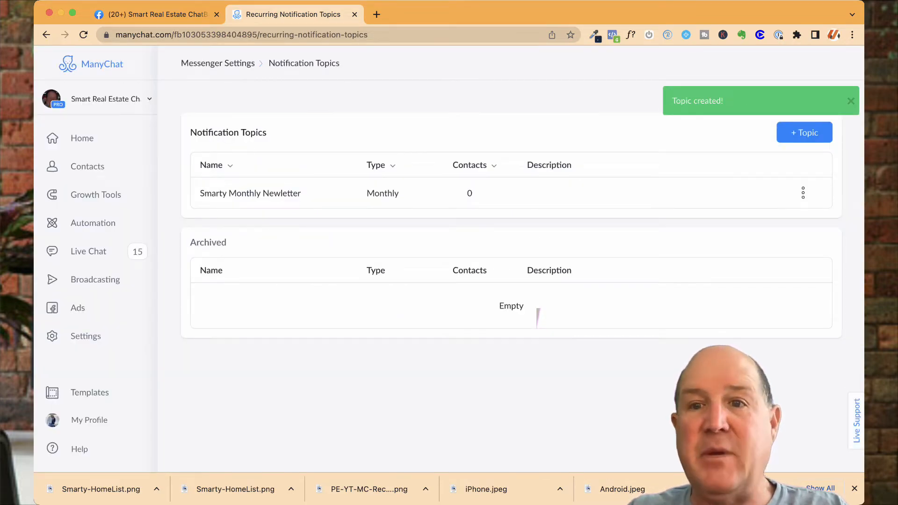
Step: Create a Weekly notification topic named 'Hot List of Home!'
left_click(804, 133)
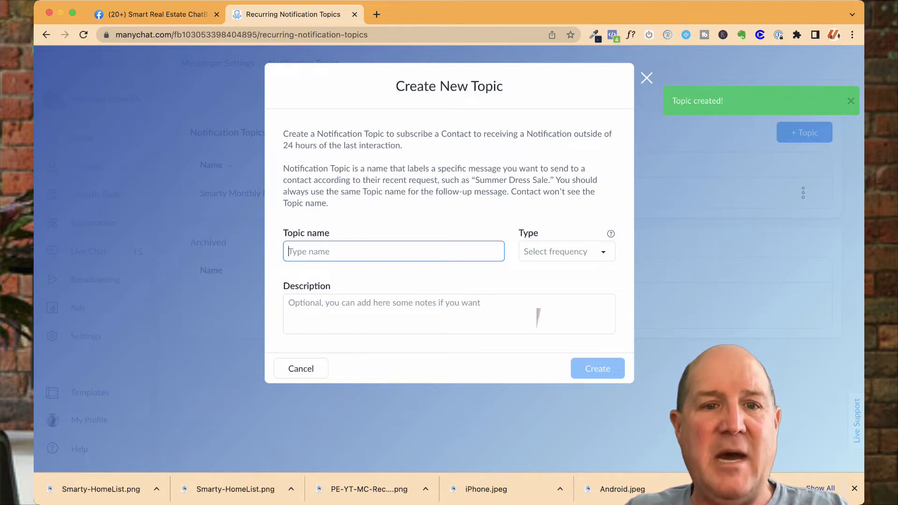
type("Hot List of Home!")
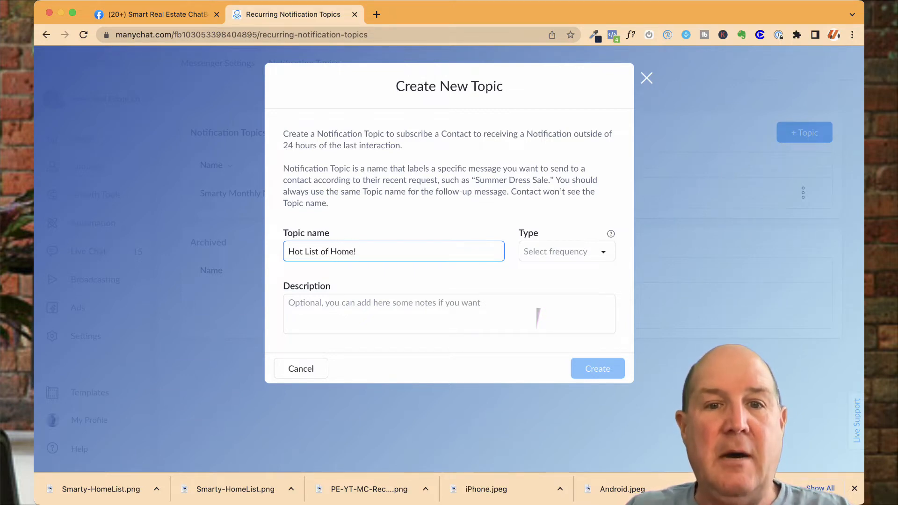
left_click(567, 250)
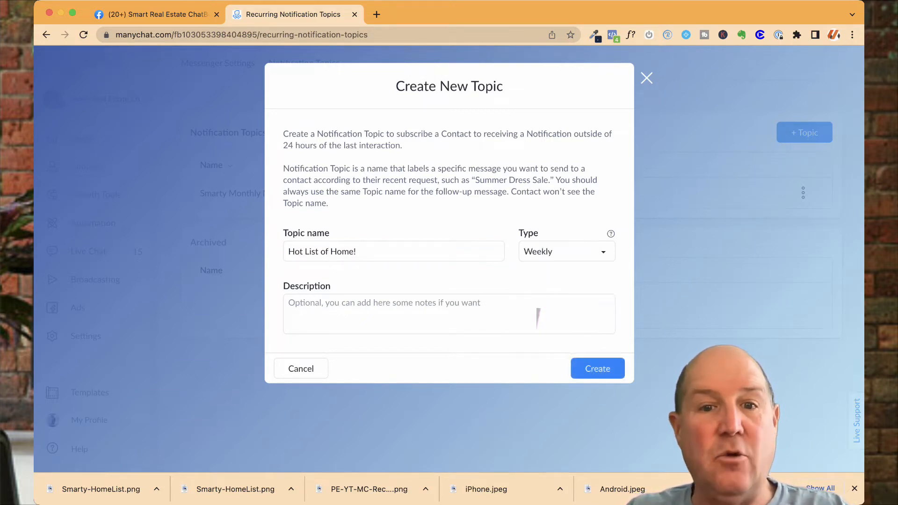
left_click(597, 368)
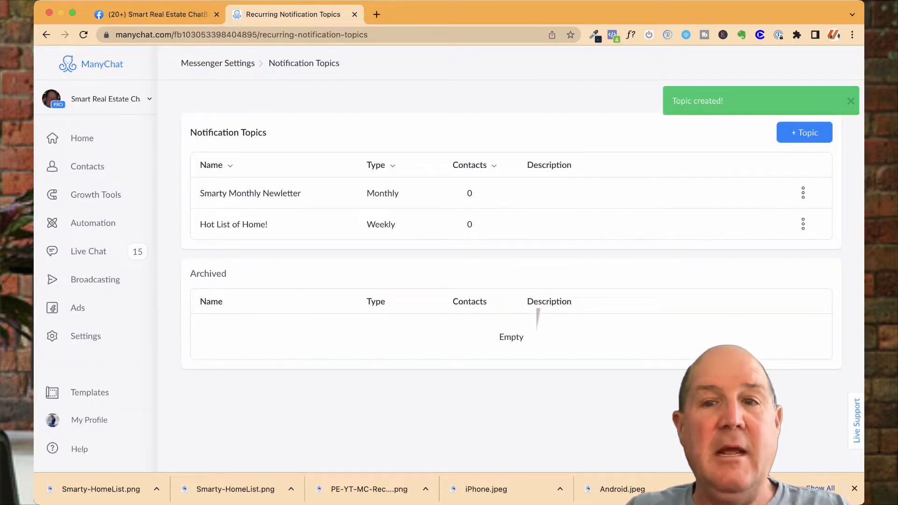
Step: Create a Monthly 'Market Report' topic and go to the Automation flows overview
left_click(804, 131)
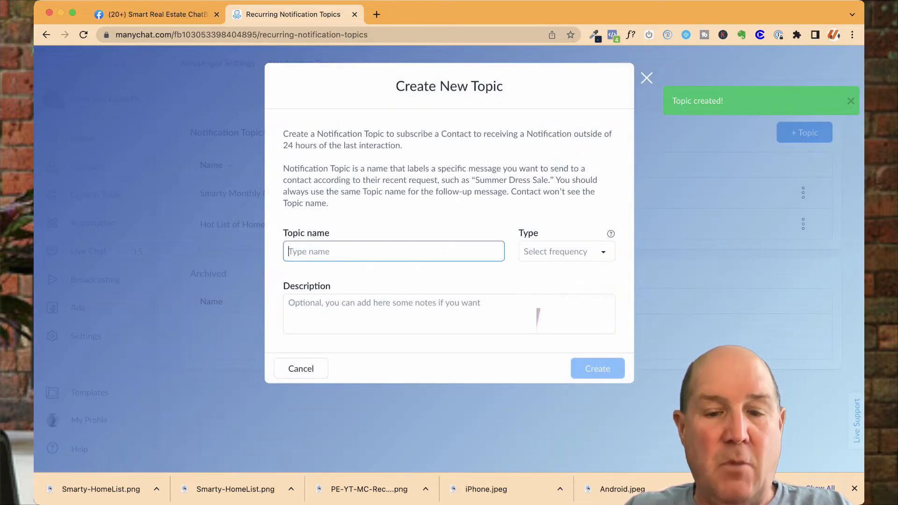
type("Market RE")
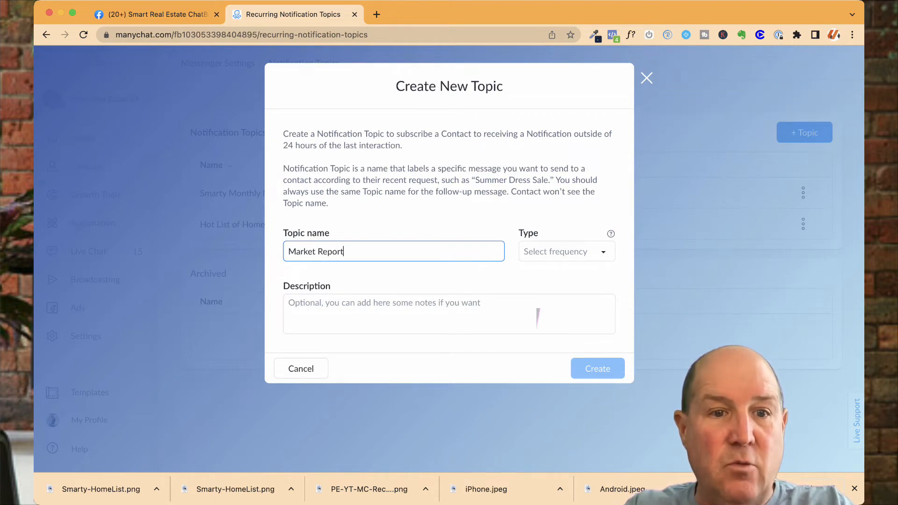
left_click(567, 251)
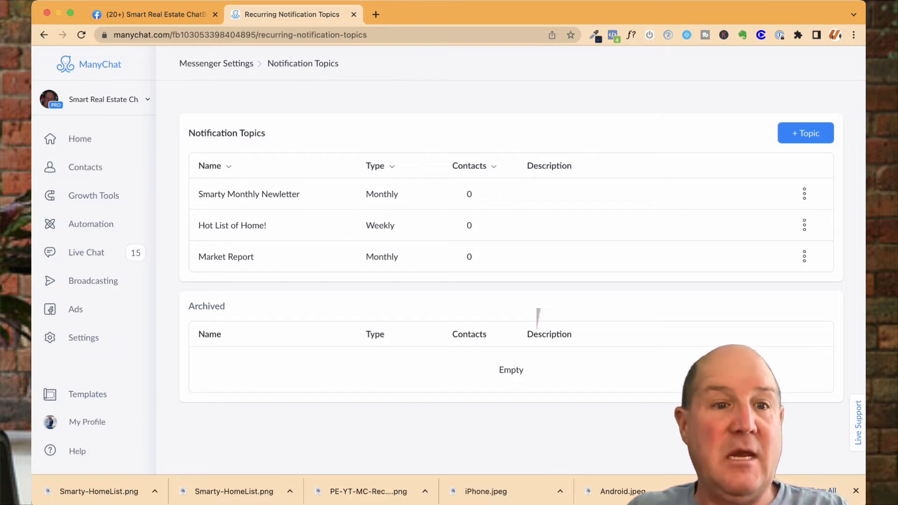
left_click(90, 224)
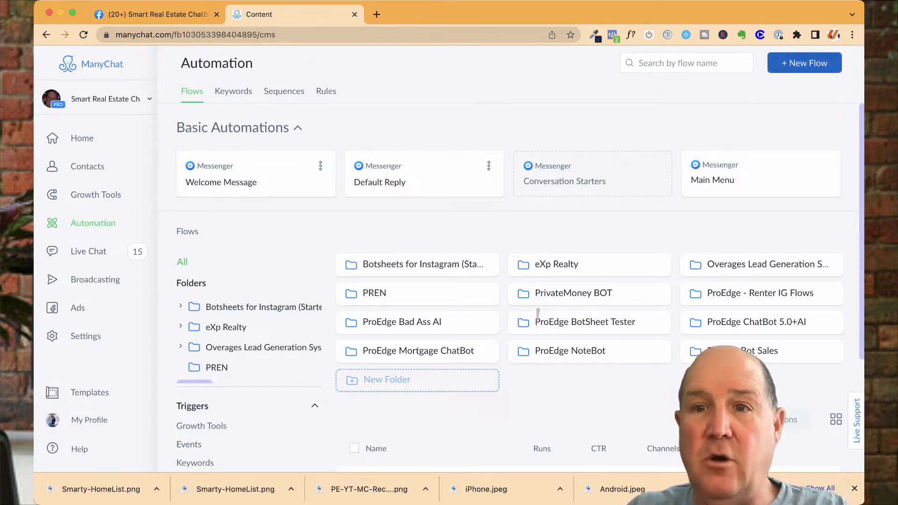
Step: Create a flow named 'ProEdge Recurring Optin' with a Messenger message as first step
left_click(804, 63)
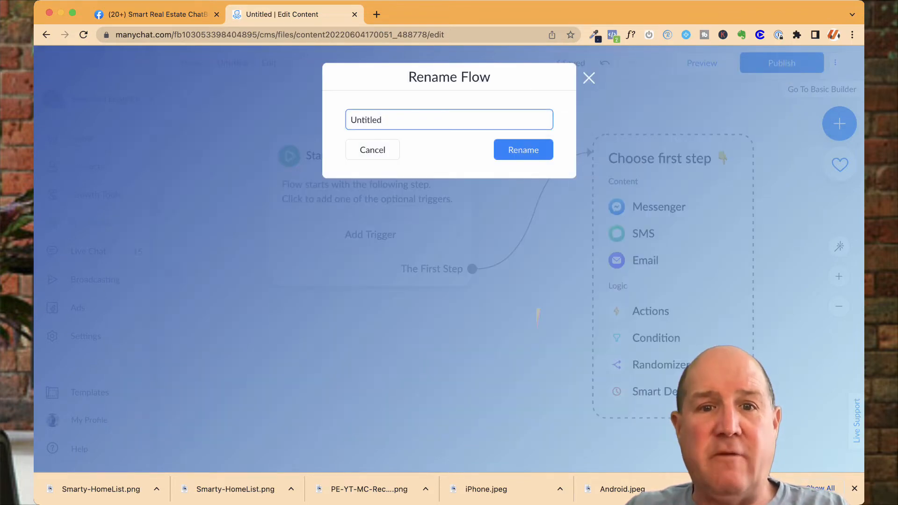
type("U")
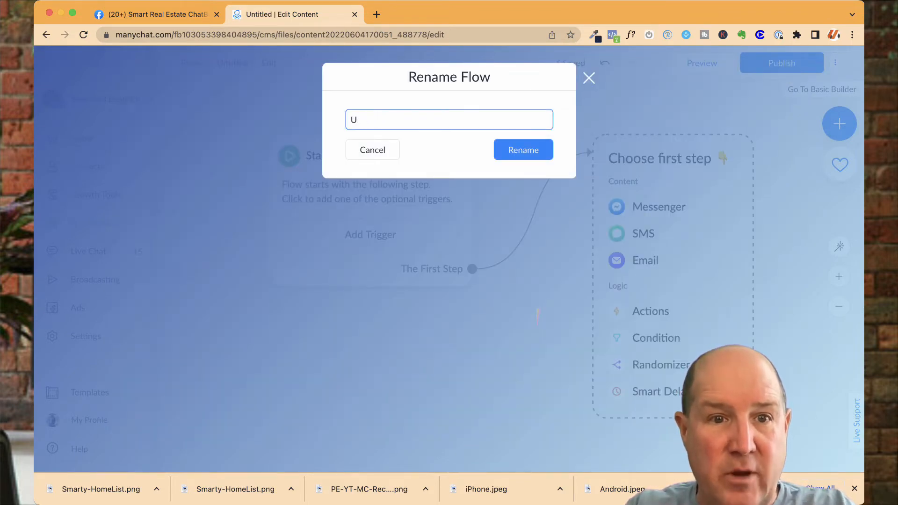
type("ProEdge Recurring Opti")
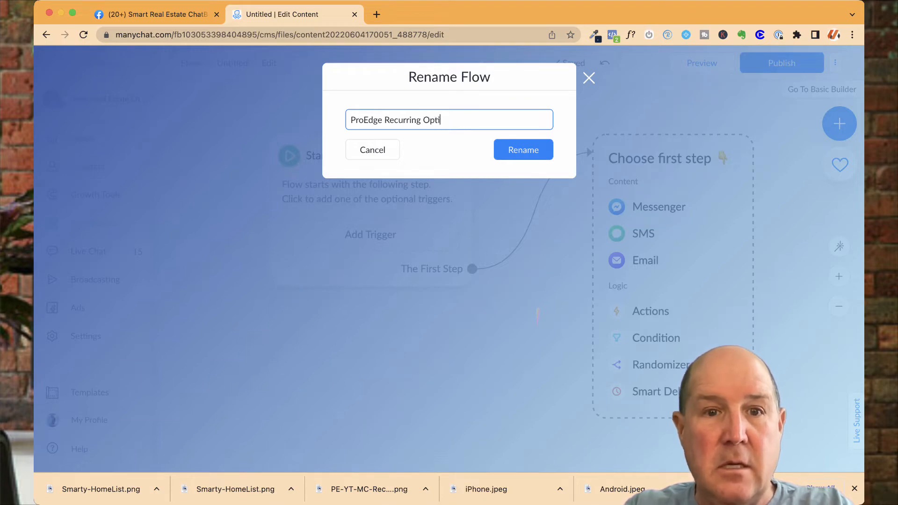
left_click(523, 150)
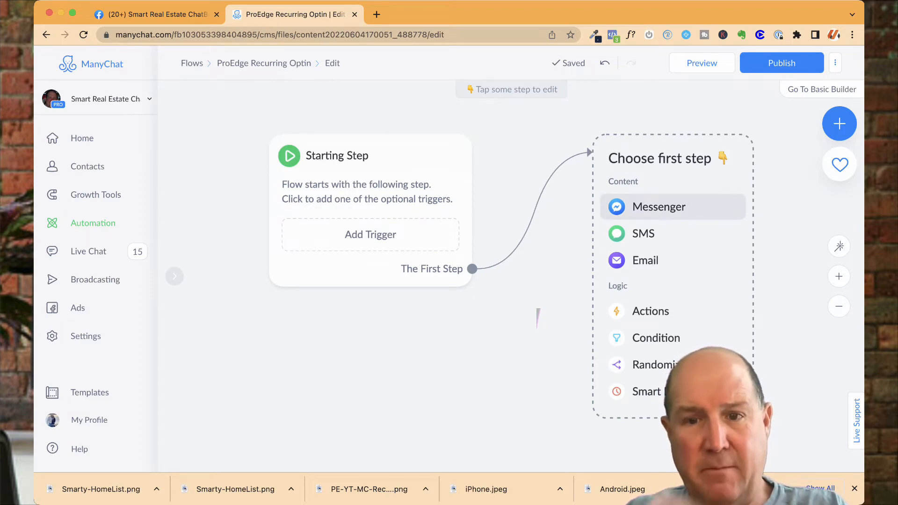
left_click(672, 207)
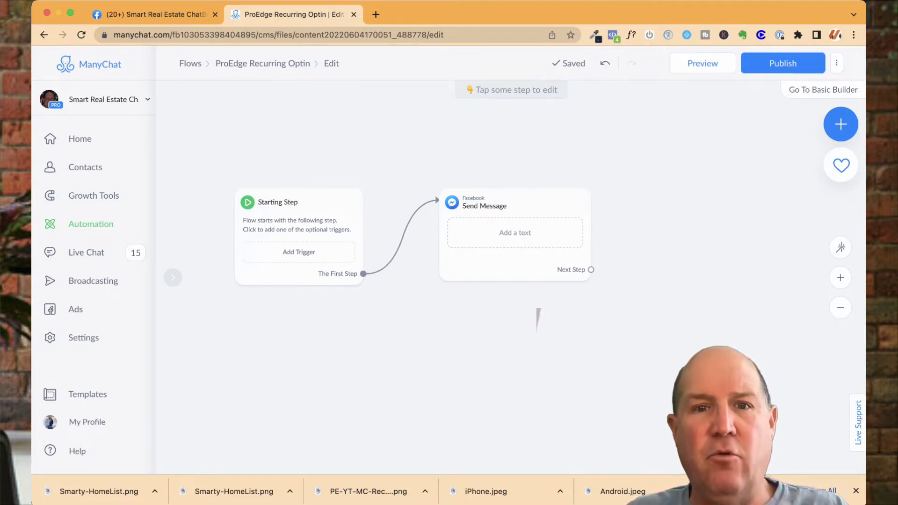
Step: Write the message 'First Name, would you like to receive my monthly market report'
left_click(515, 205)
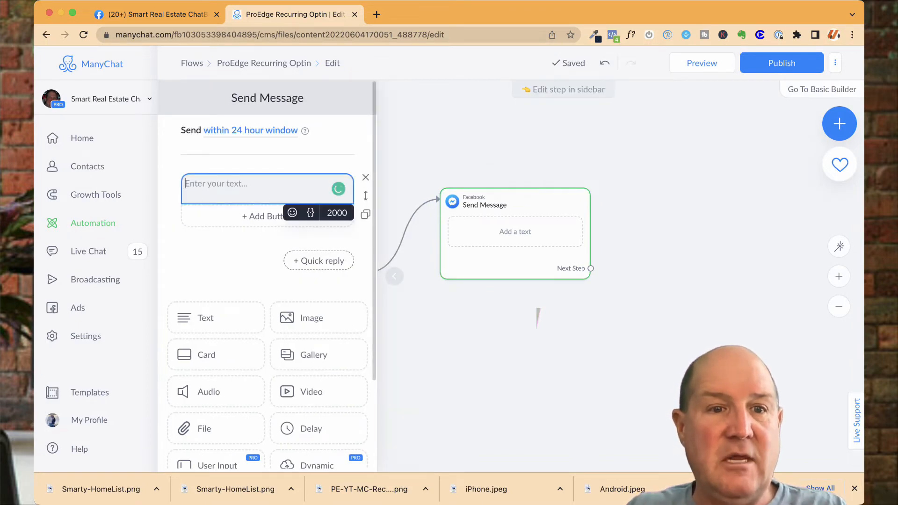
left_click(310, 212)
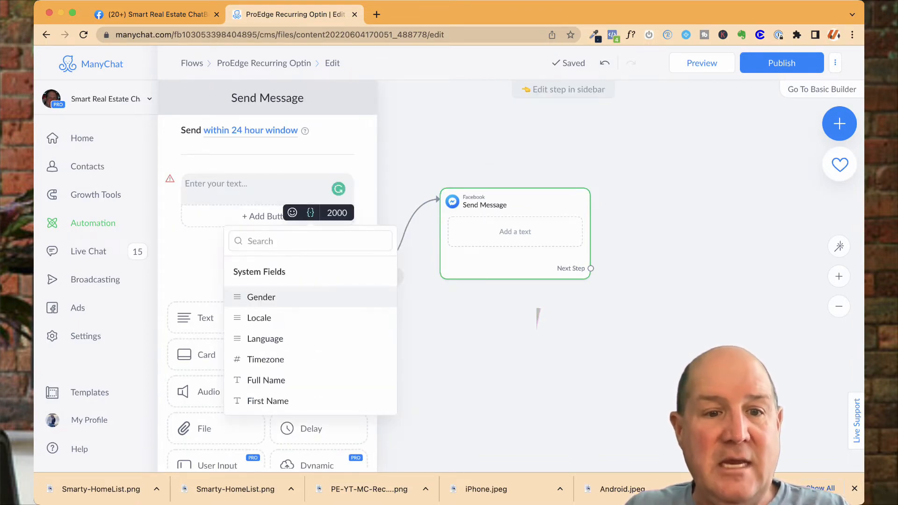
left_click(267, 400)
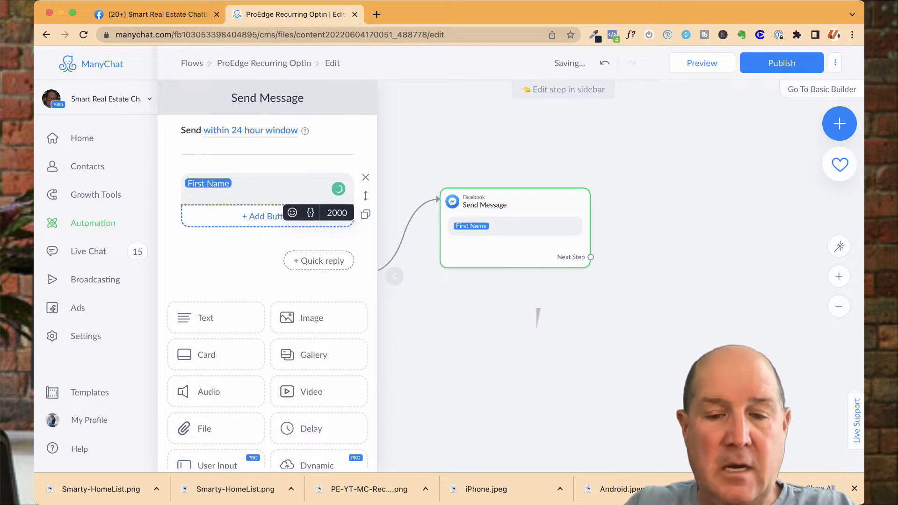
type(",")
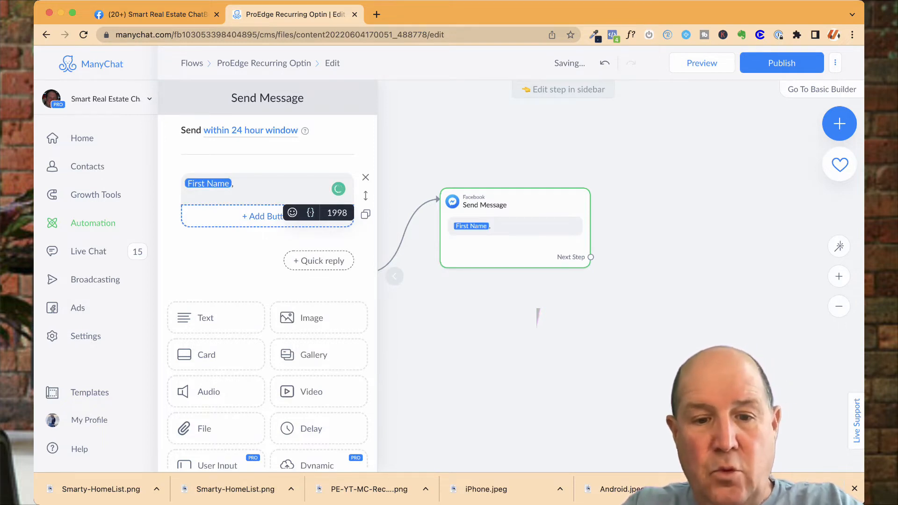
type("would you like to receive my monthly newl")
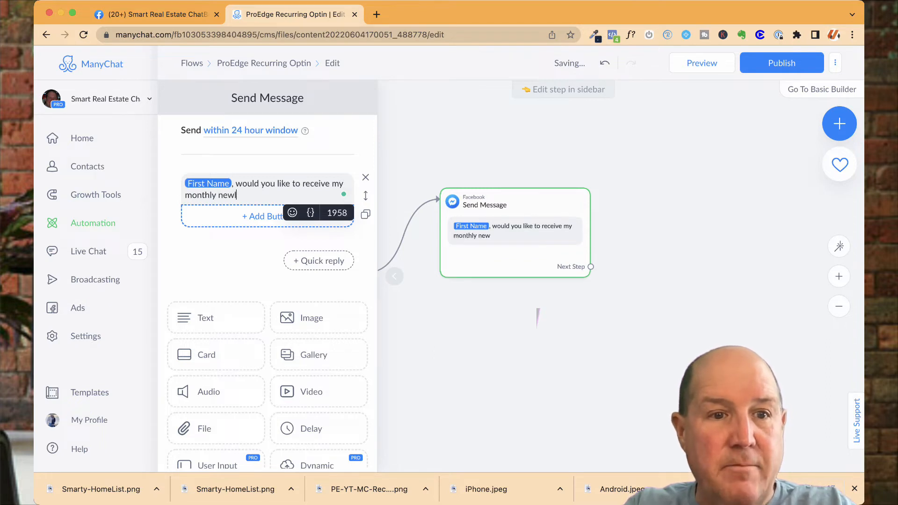
type("mark")
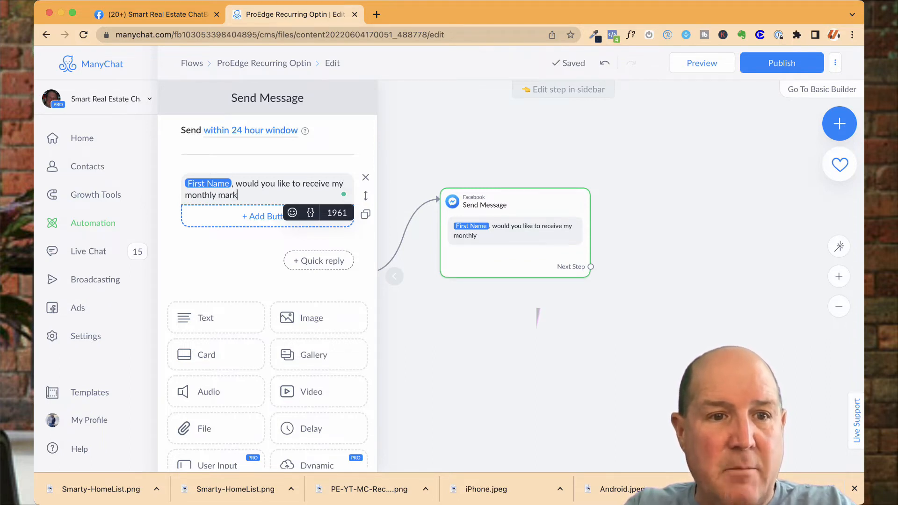
type("et report")
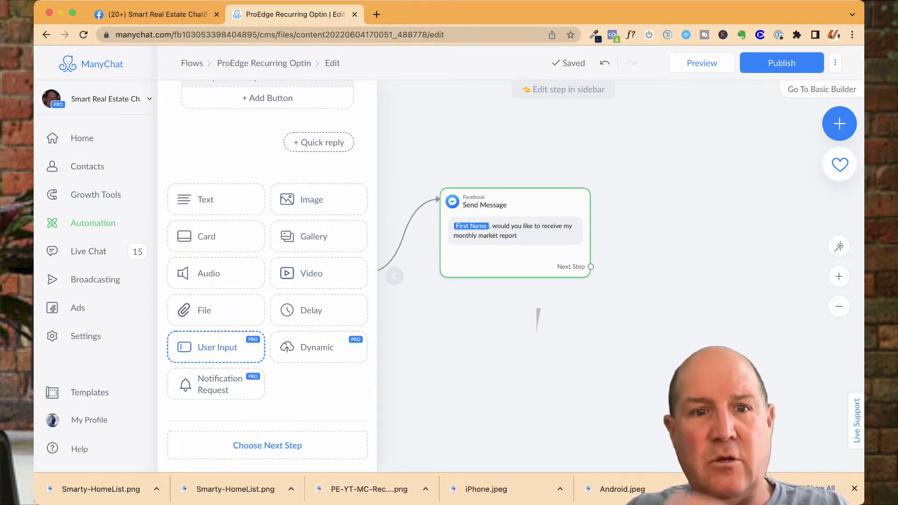
mouse_move(214, 385)
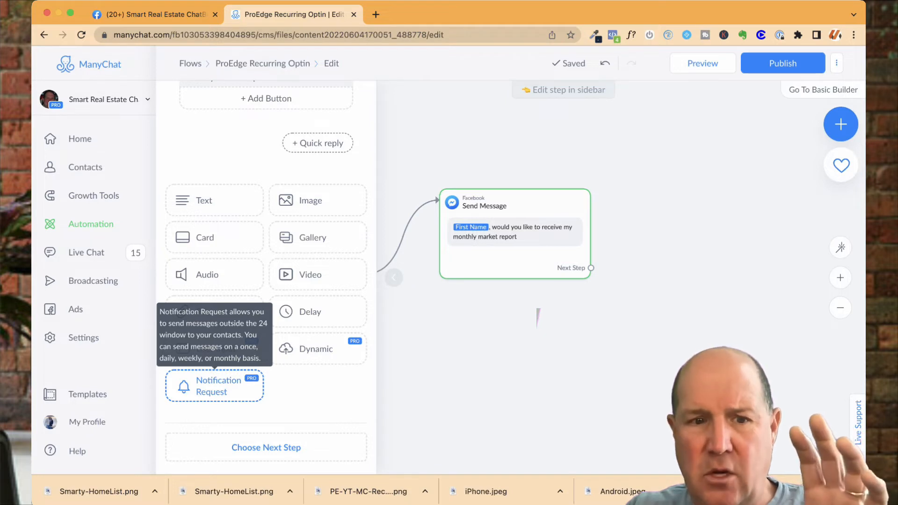
Step: Add a Notification Request block for the Market Report topic
left_click(214, 385)
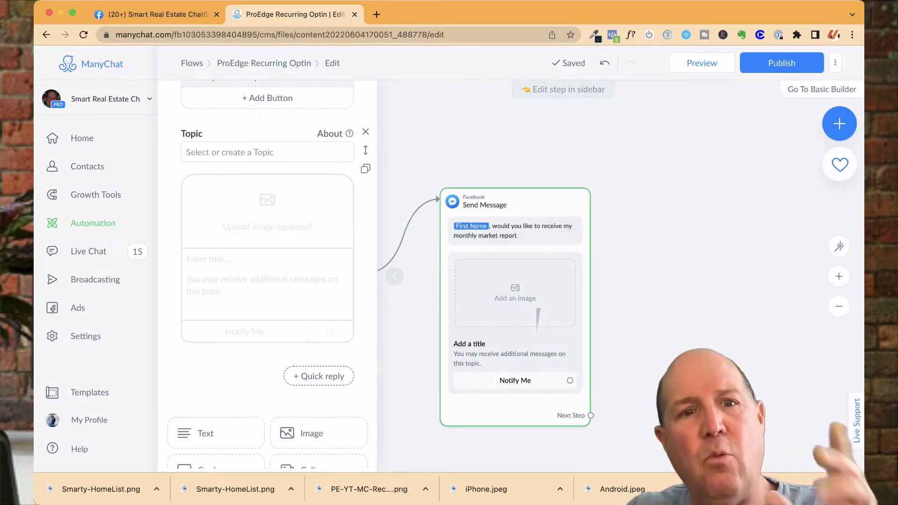
left_click(265, 152)
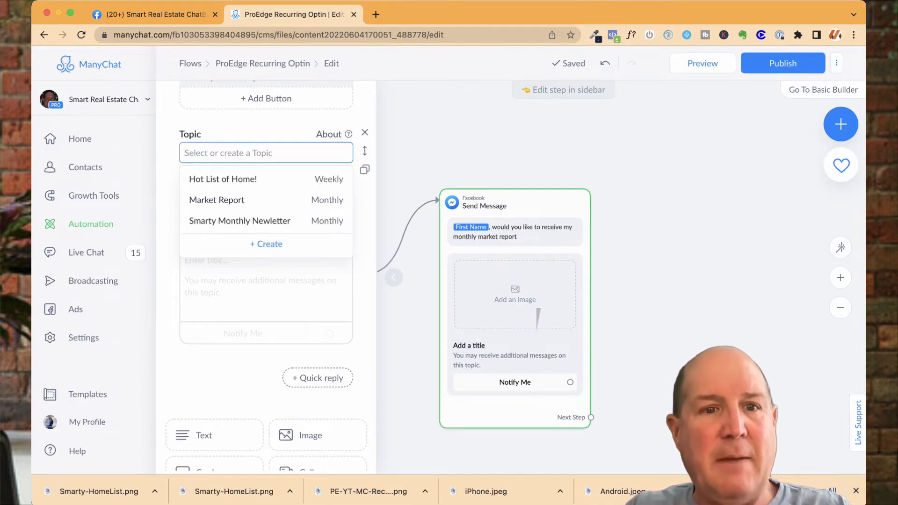
left_click(217, 199)
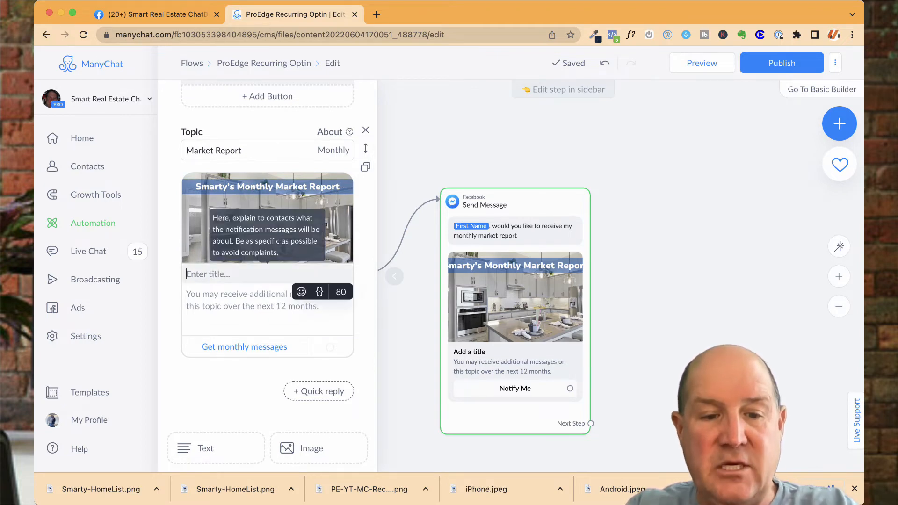
Step: Title the request 'Subscribe: To My Monthly Market Report'
type("Subscri")
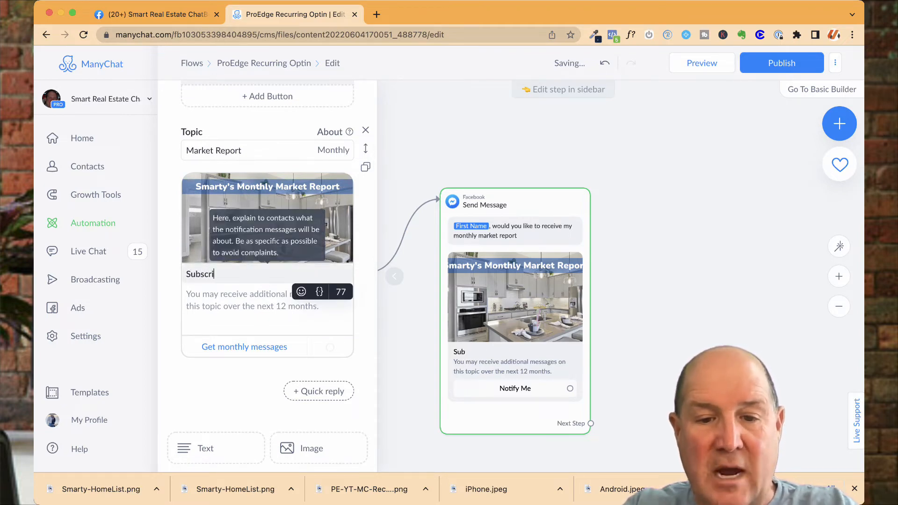
type("v")
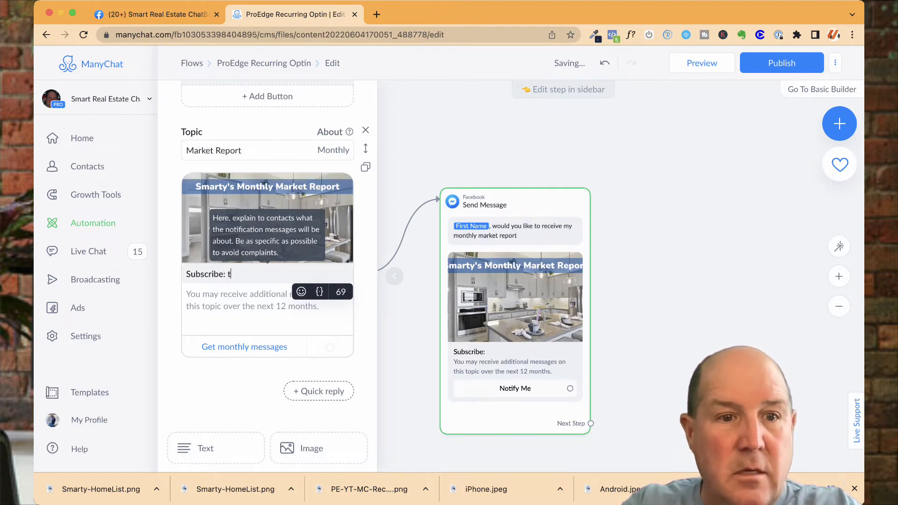
type("o")
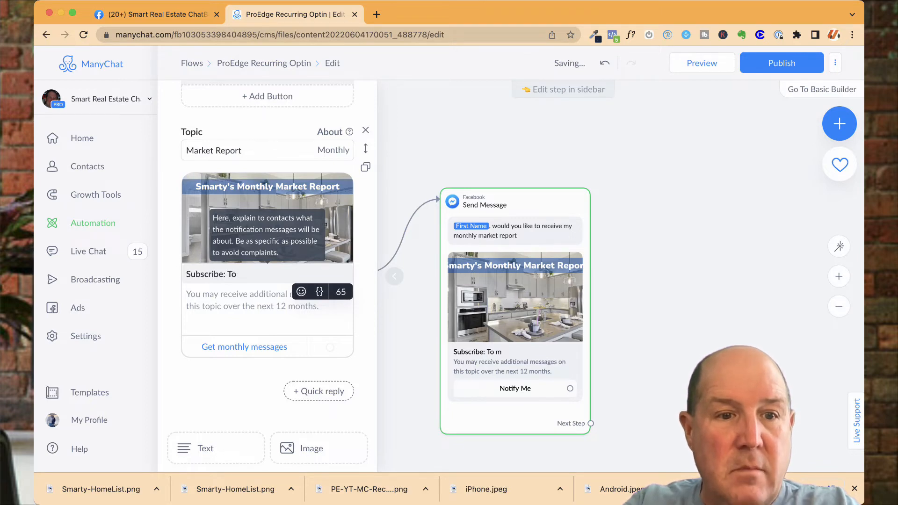
type("My Monh")
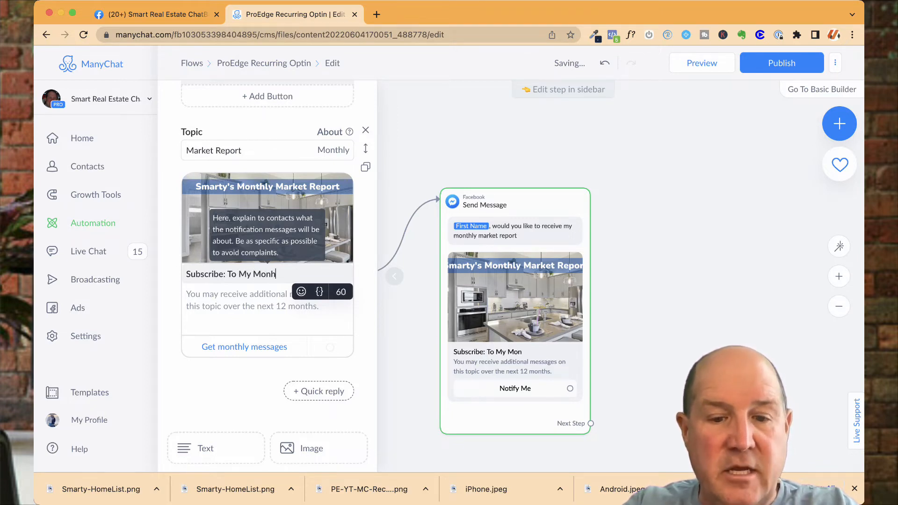
type("tly")
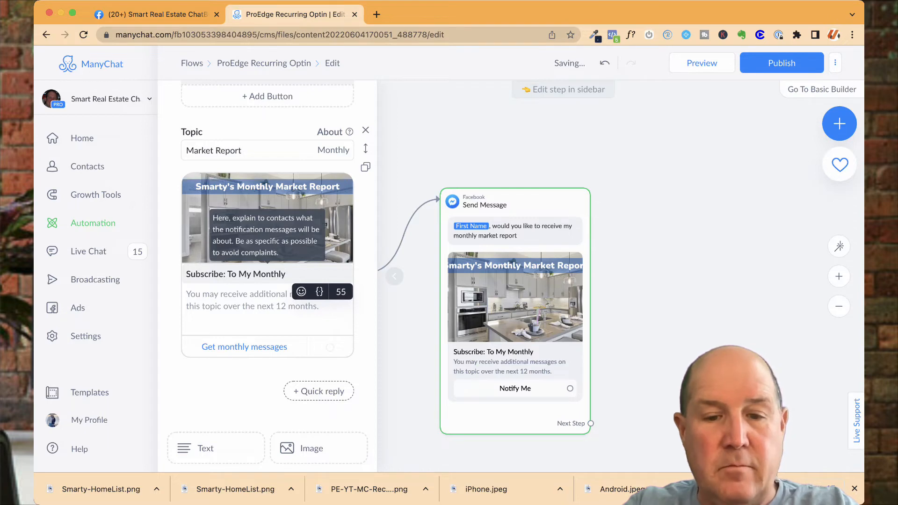
type("Market Report")
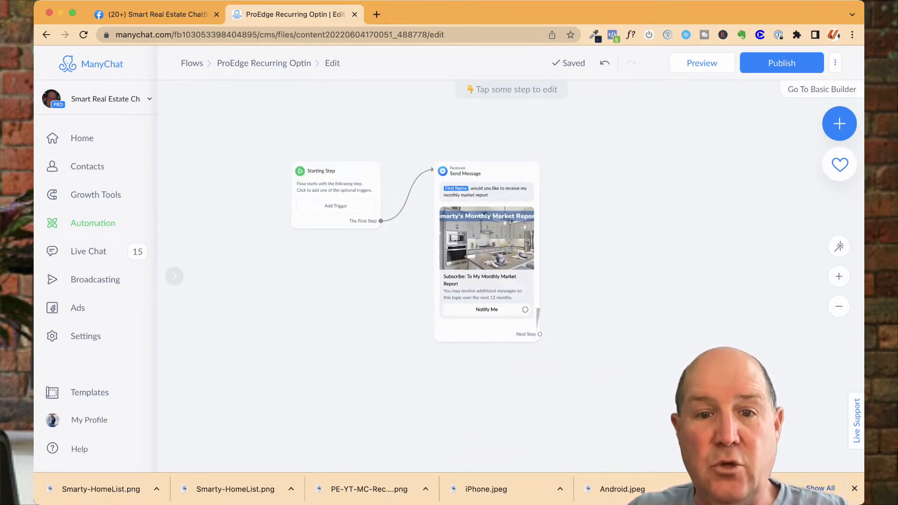
Step: Link Notify Me to a new Actions step with a Set Custom Field action
left_click(486, 239)
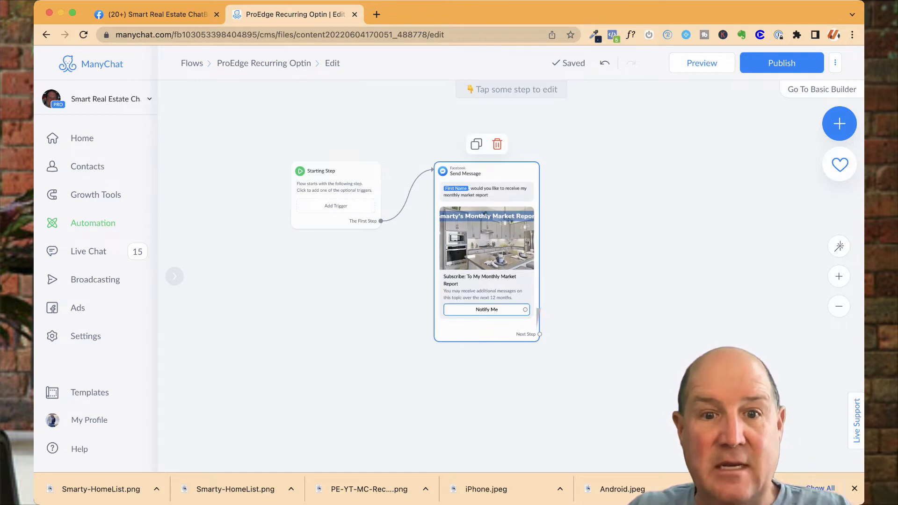
left_click(540, 334)
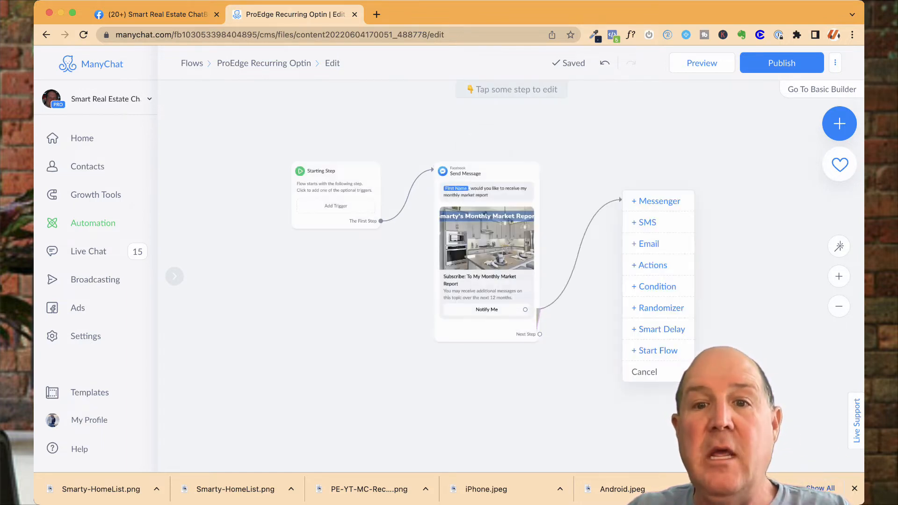
left_click(653, 264)
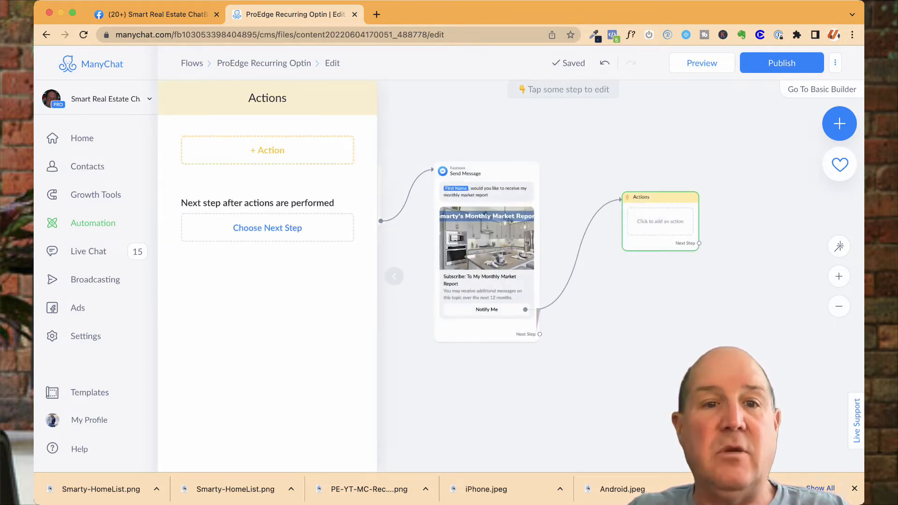
left_click(267, 150)
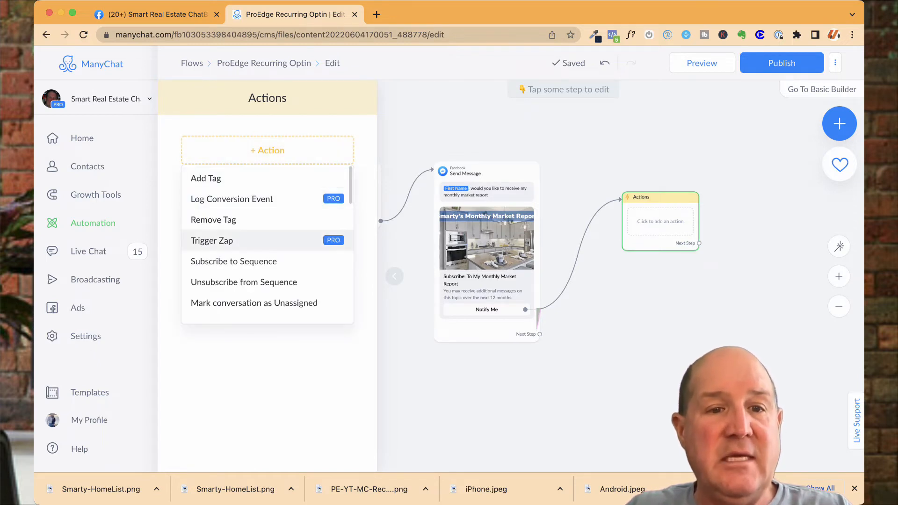
scroll("down", 3)
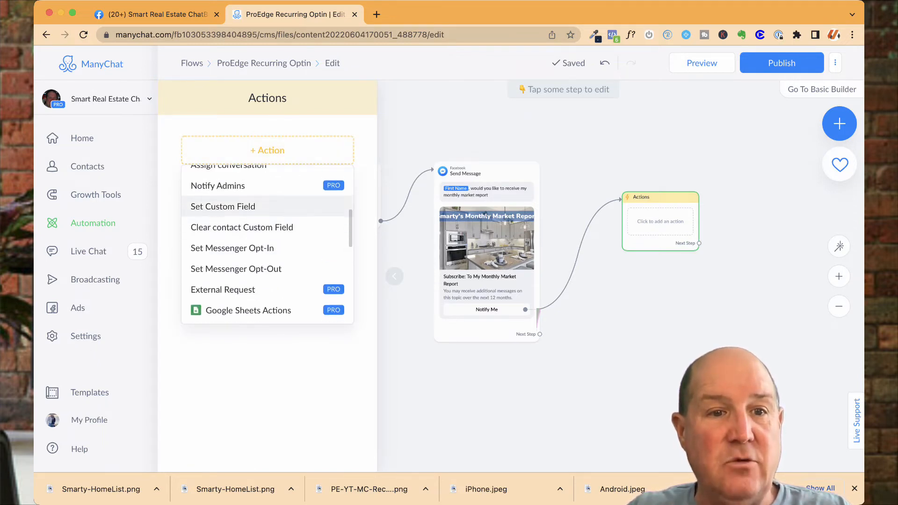
left_click(223, 206)
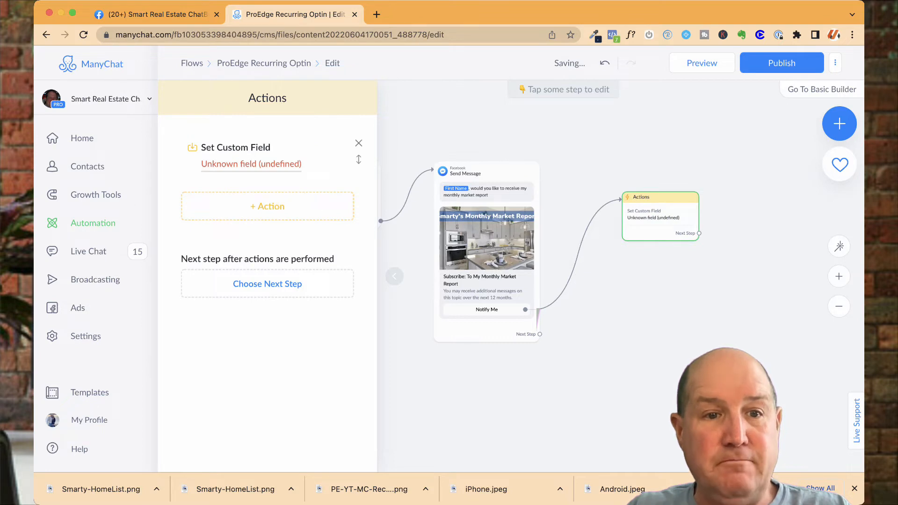
Step: Set PE_Recurring Notice Date to the action's date/time with offset 350
left_click(250, 164)
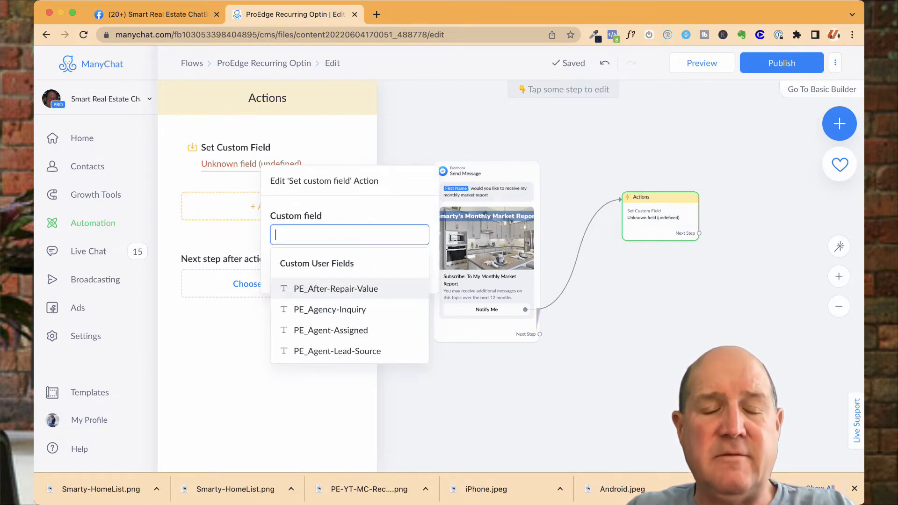
type("reuu")
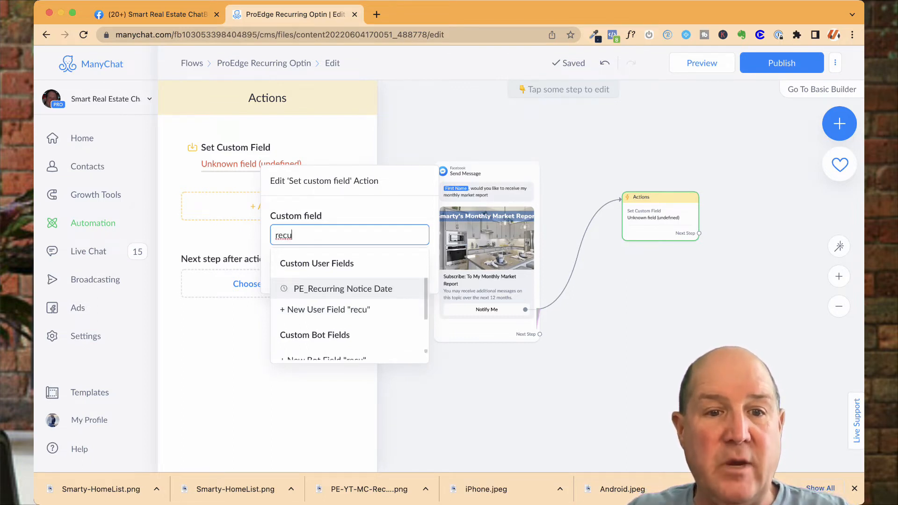
left_click(342, 288)
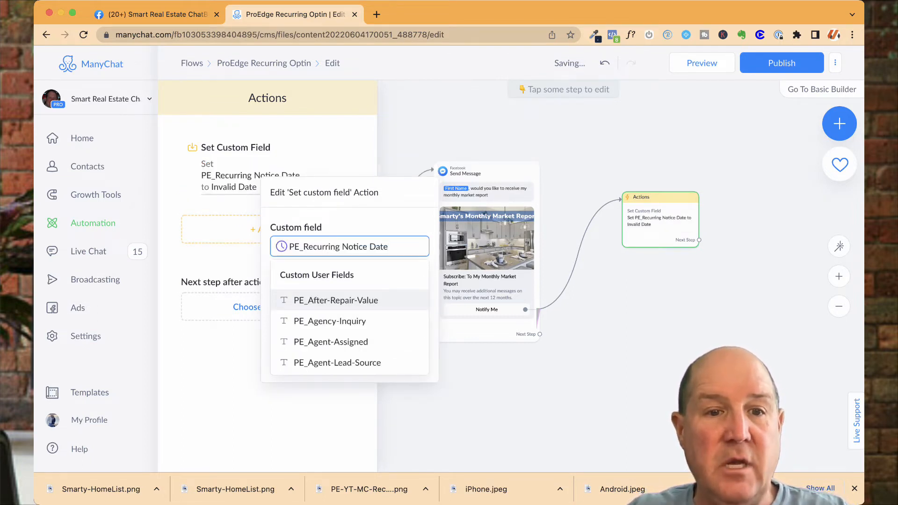
left_click(349, 246)
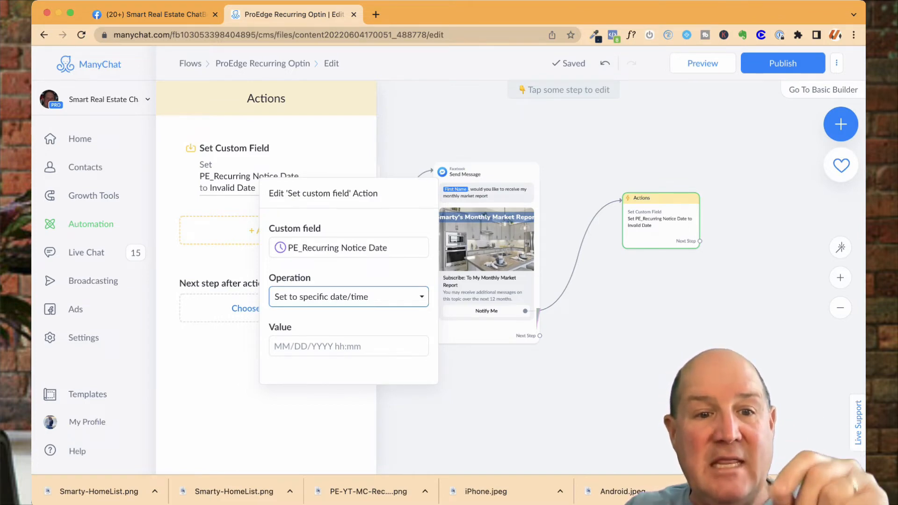
left_click(348, 297)
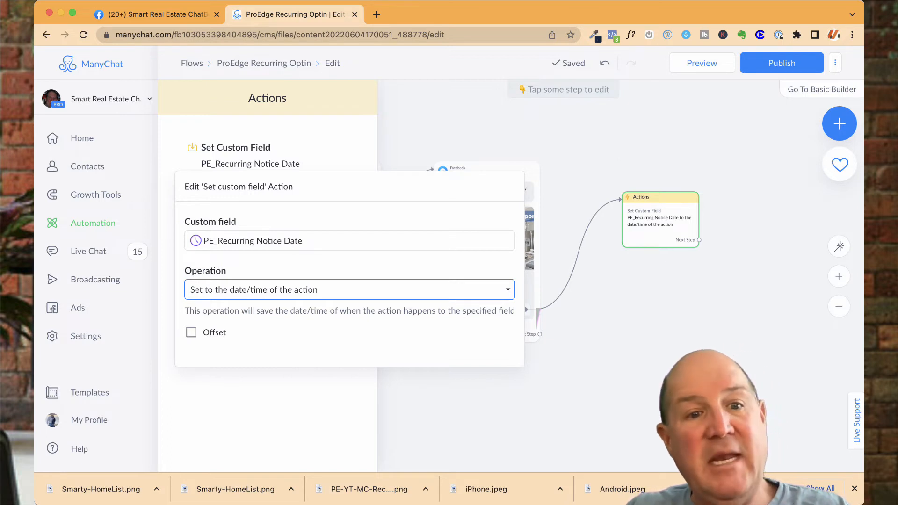
left_click(191, 332)
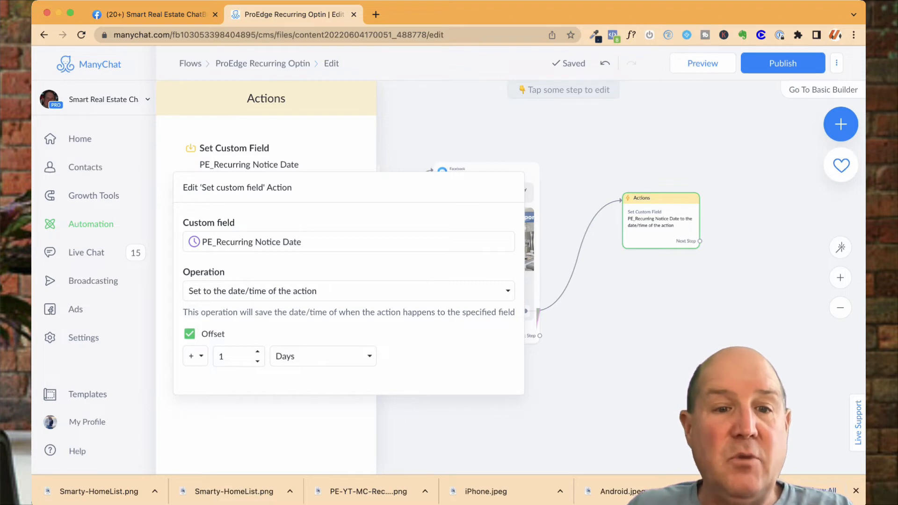
left_click(234, 355)
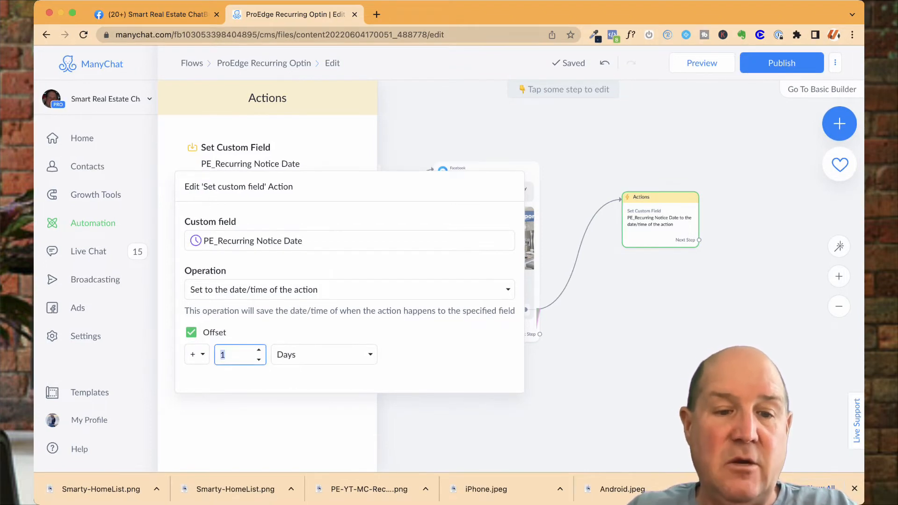
type("350")
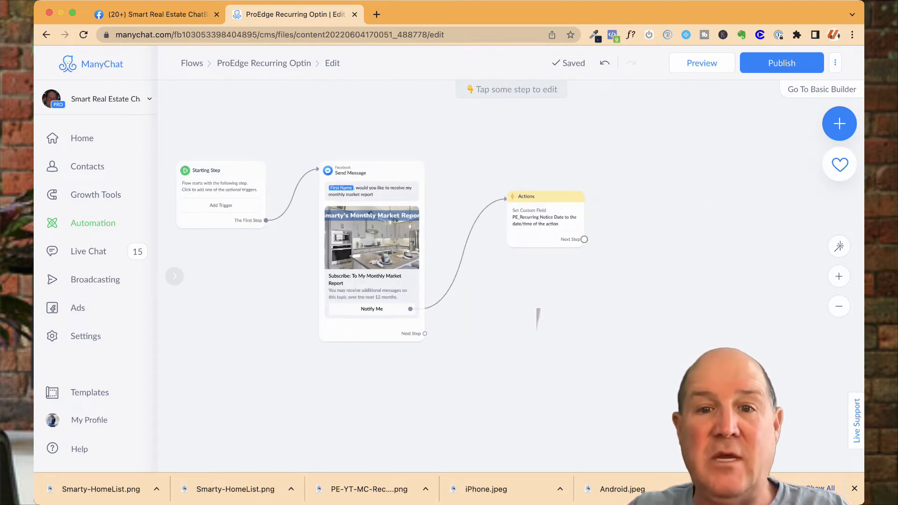
Step: Add a follow-up message 'Thanks First Name, Look out for our next Newsletter' and start publishing
left_click(583, 240)
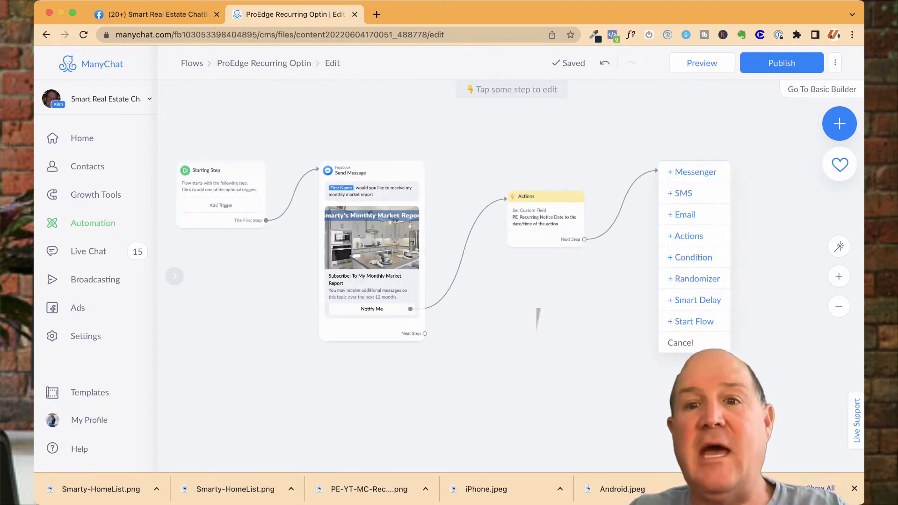
left_click(691, 172)
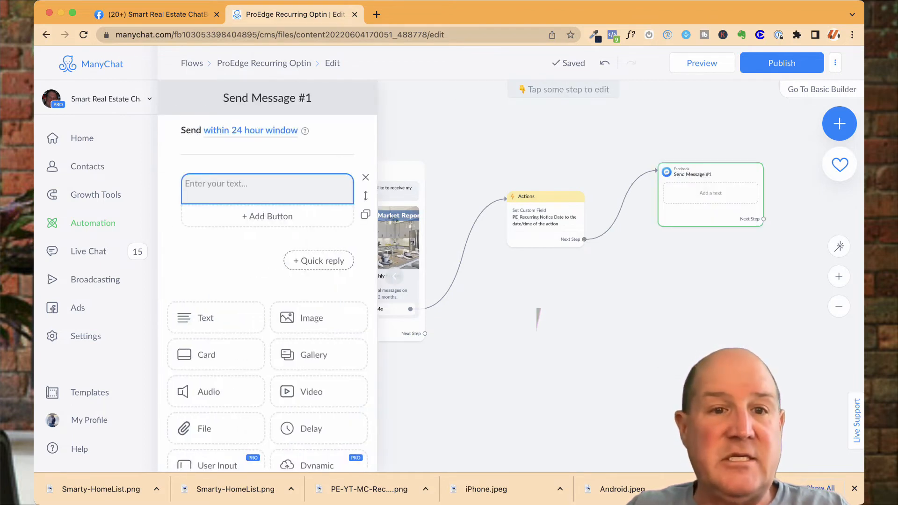
type("Thanks")
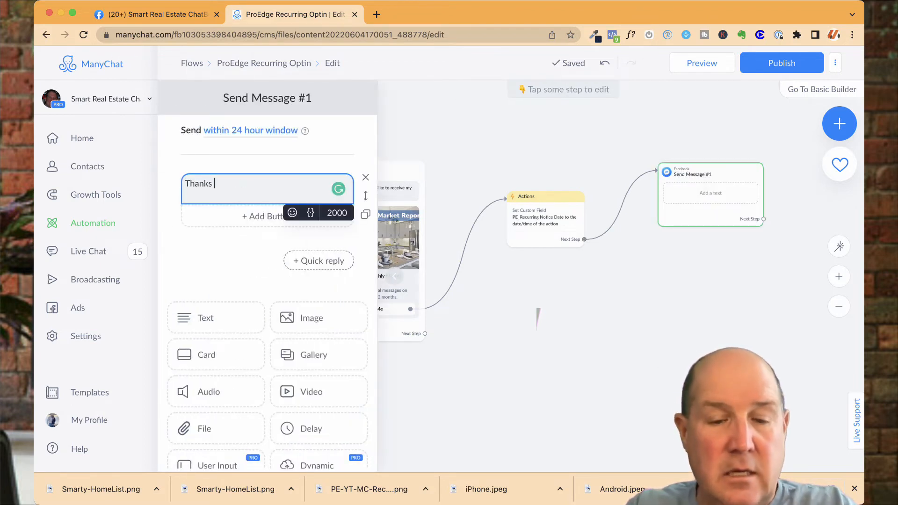
left_click(309, 212)
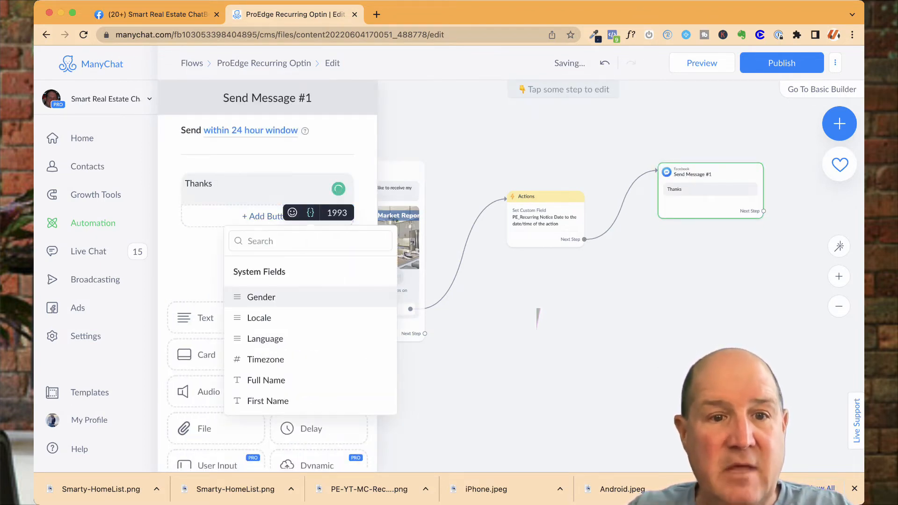
left_click(268, 400)
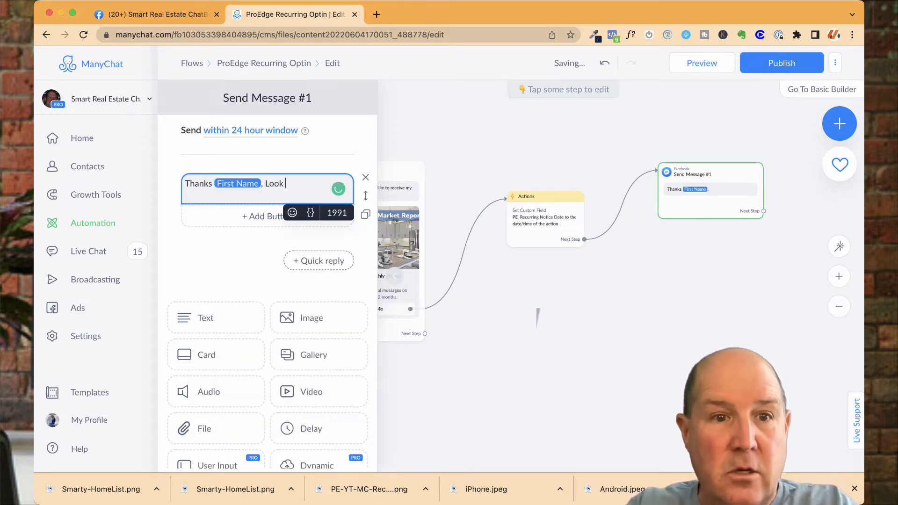
type("out for")
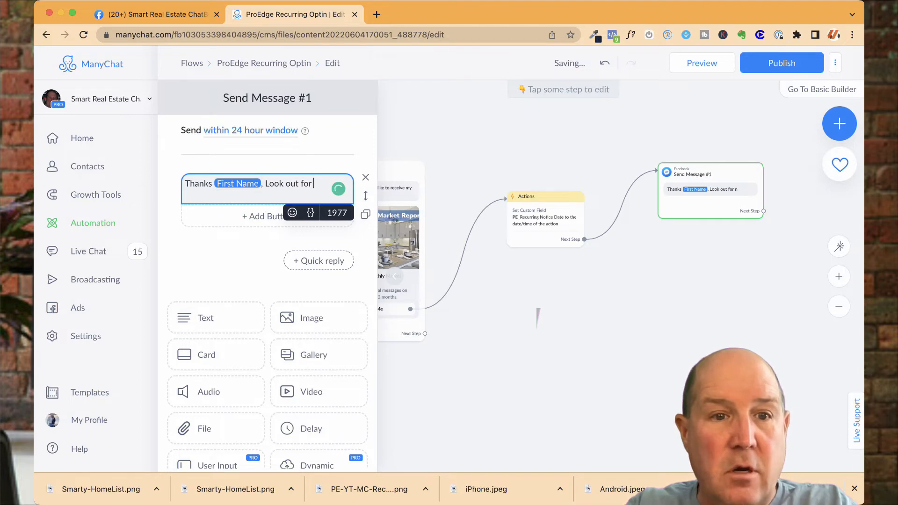
type("our next")
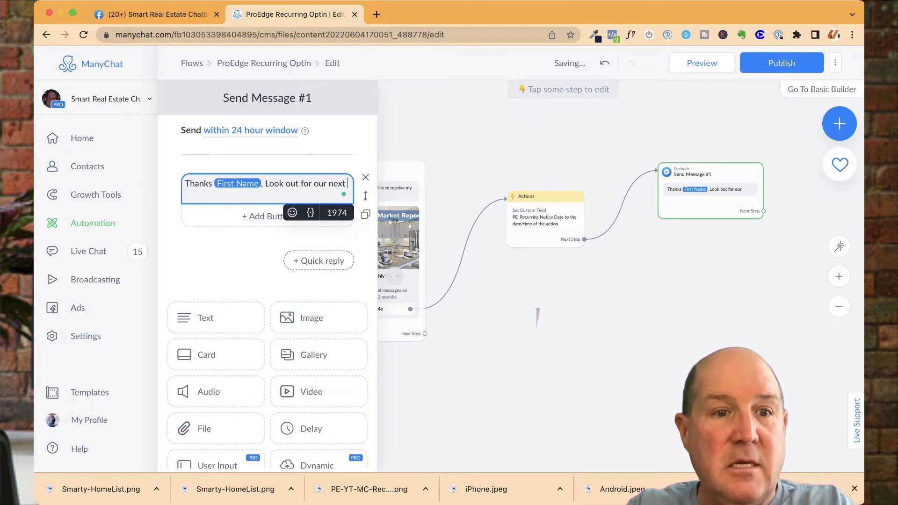
type("News")
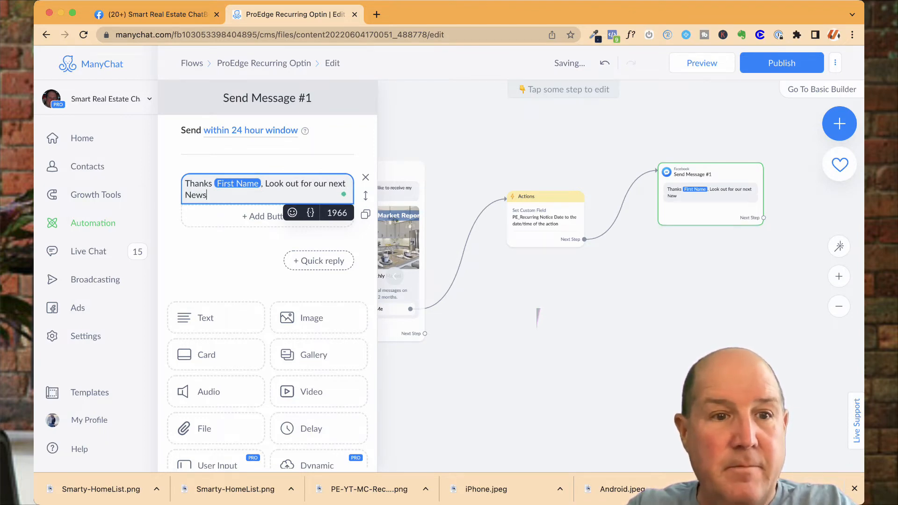
type("letter")
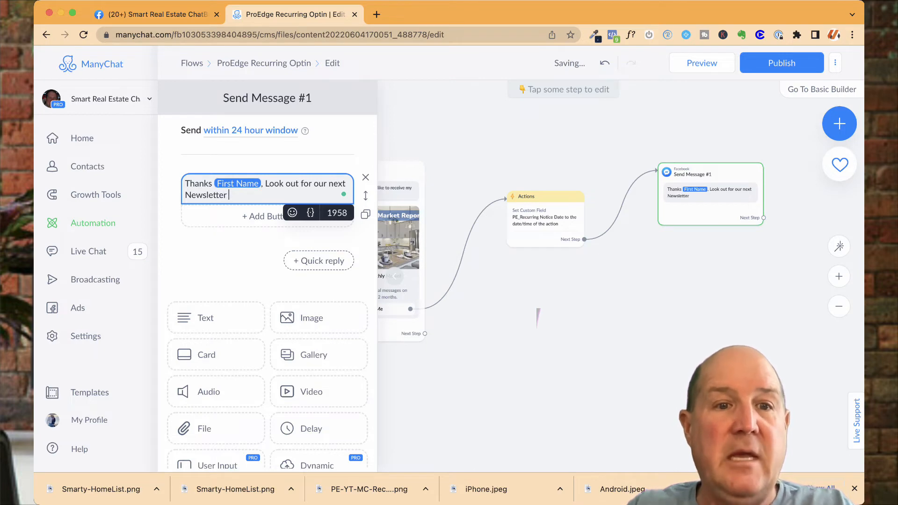
left_click(292, 212)
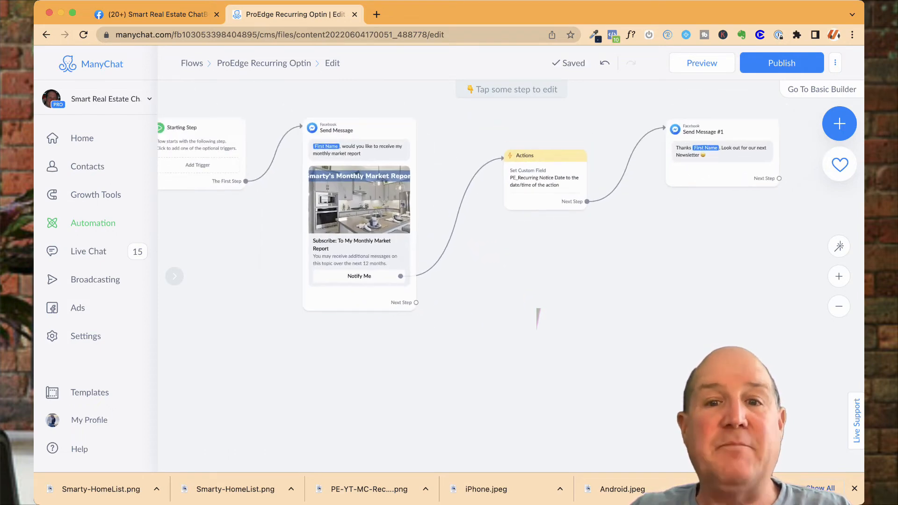
left_click(360, 128)
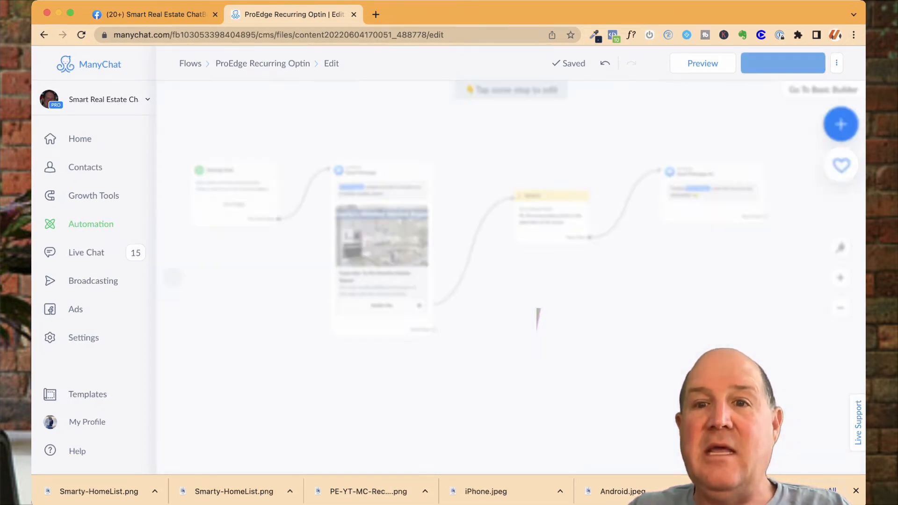
Step: Publish the flow and begin adding a trigger to its starting step
left_click(782, 63)
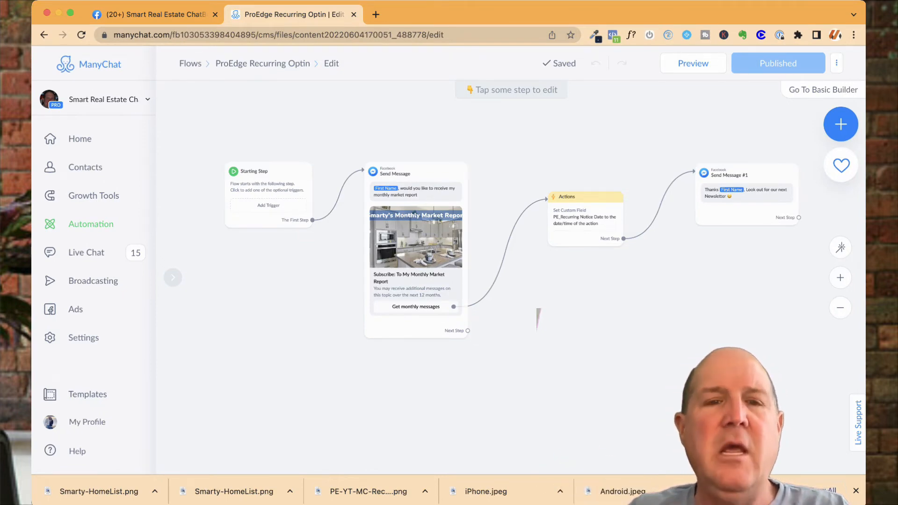
left_click(267, 178)
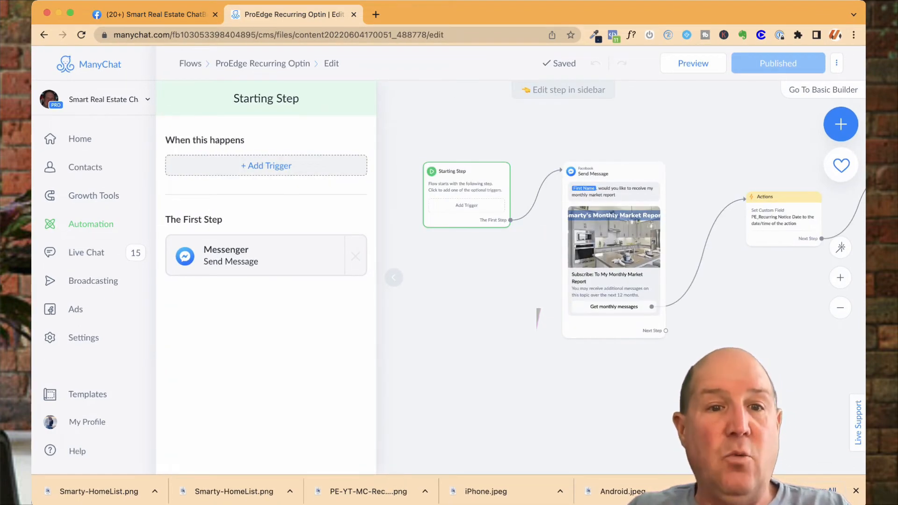
left_click(266, 166)
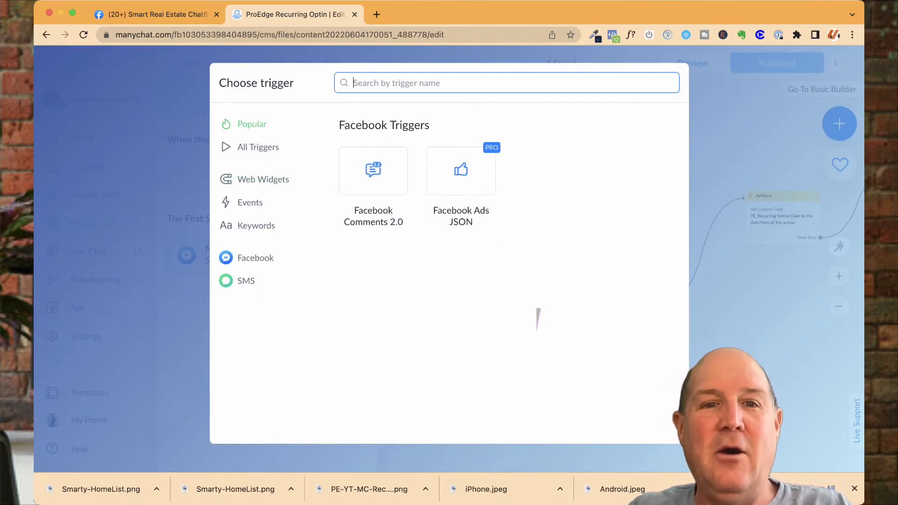
left_click(258, 147)
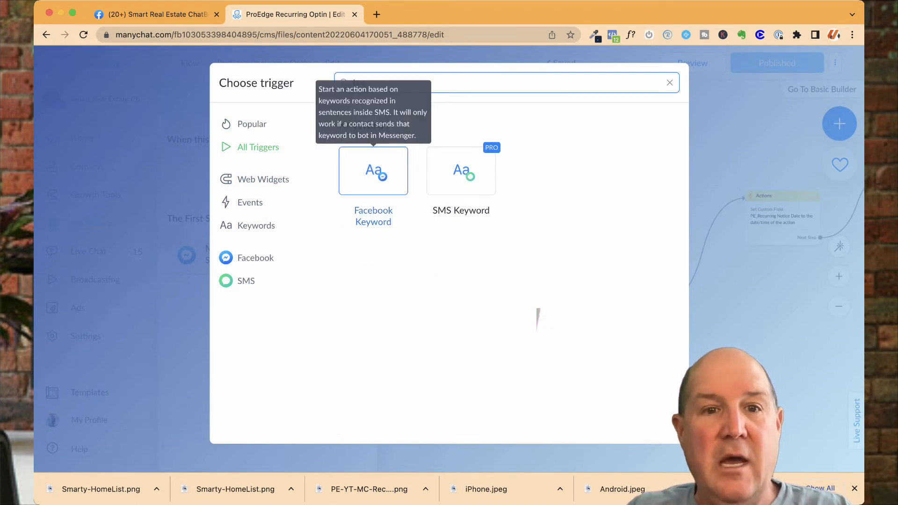
Step: Create a Facebook Keyword trigger for 'Report' and switch to the Facebook page
left_click(373, 170)
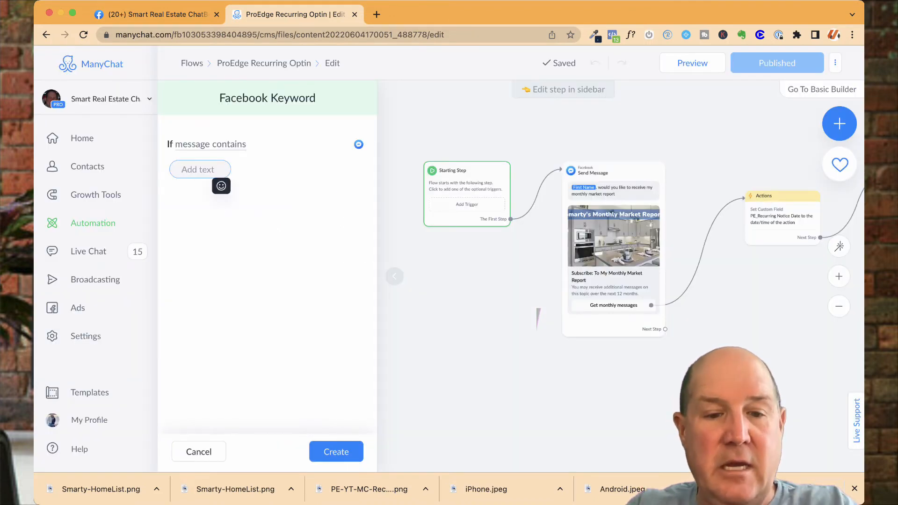
type("Report")
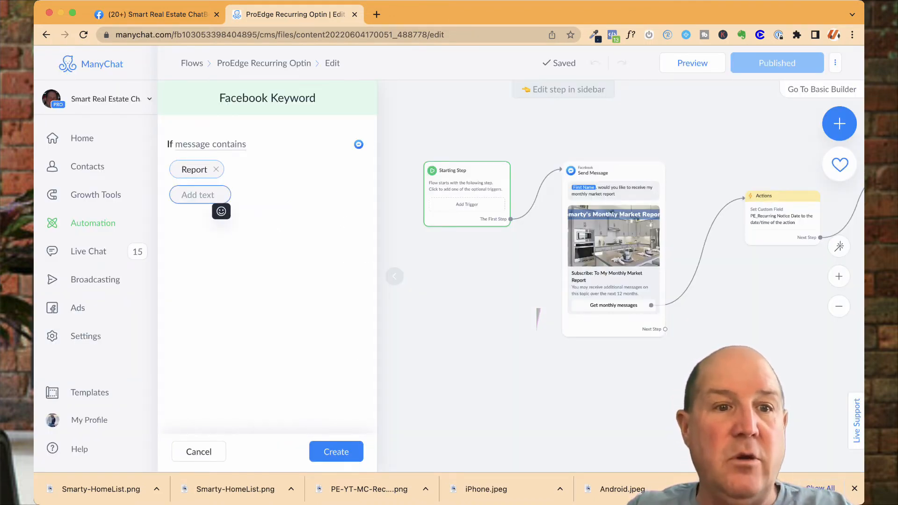
left_click(336, 452)
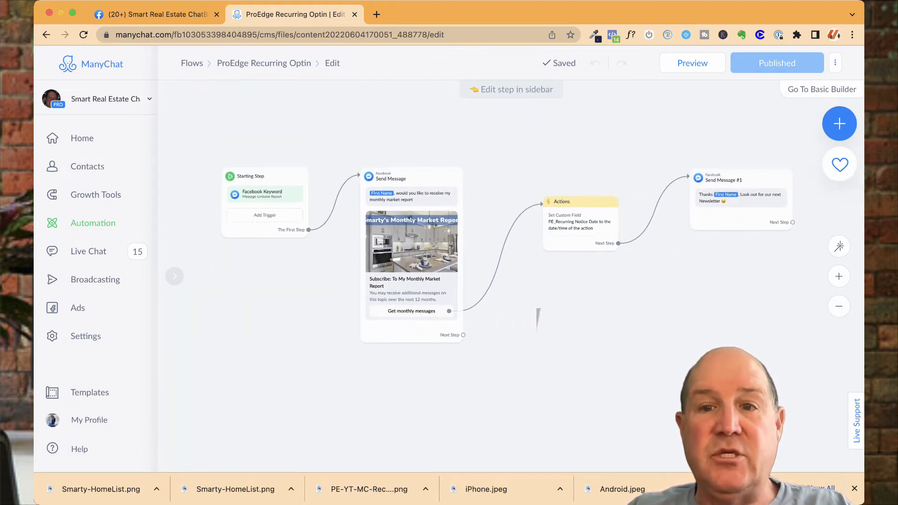
left_click(154, 14)
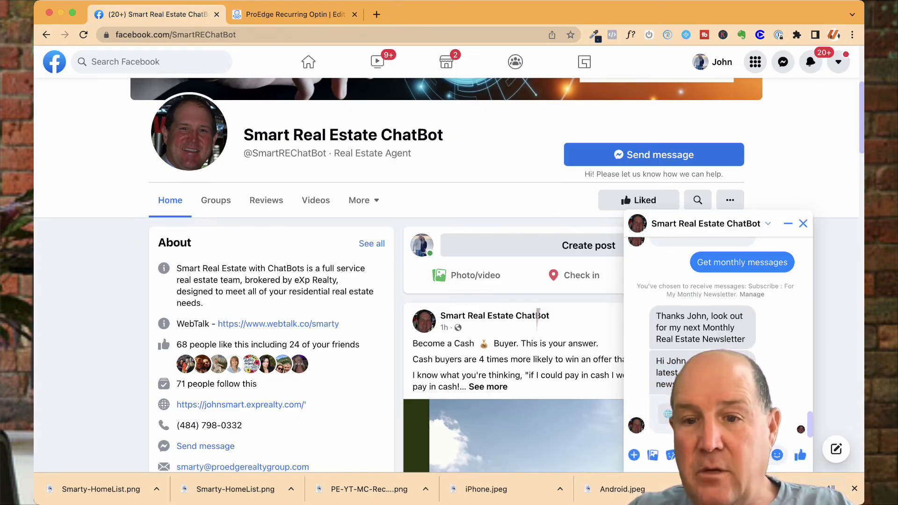
Step: Send the keyword in the Facebook page chat, answer the Market Report card with Get monthly messages, and return to ManyChat
type("e")
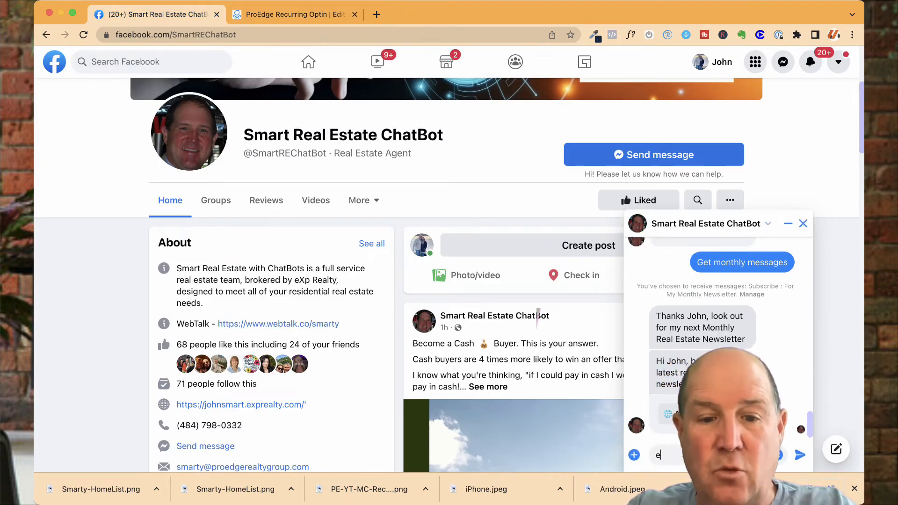
type("r")
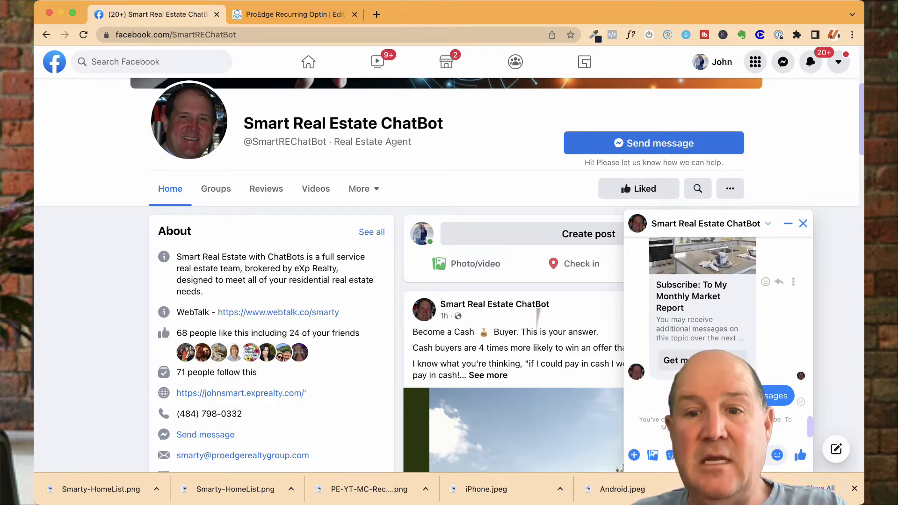
left_click(692, 361)
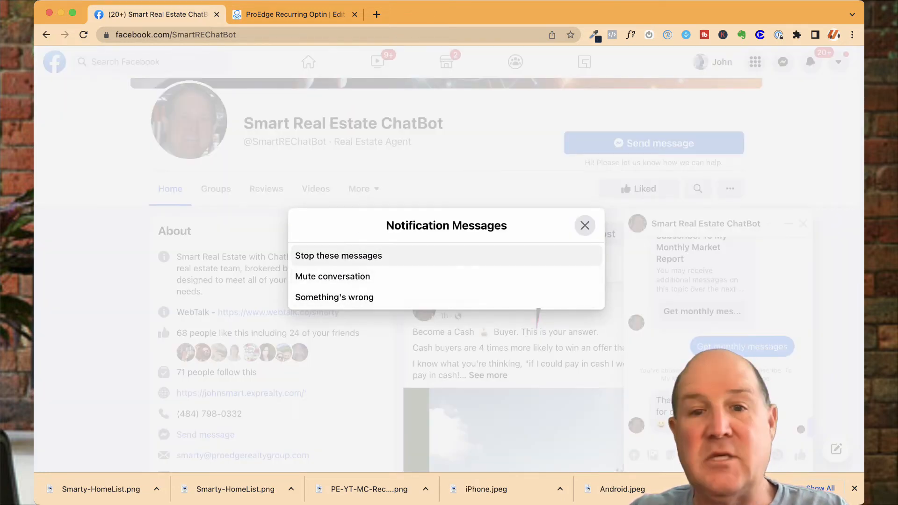
left_click(584, 225)
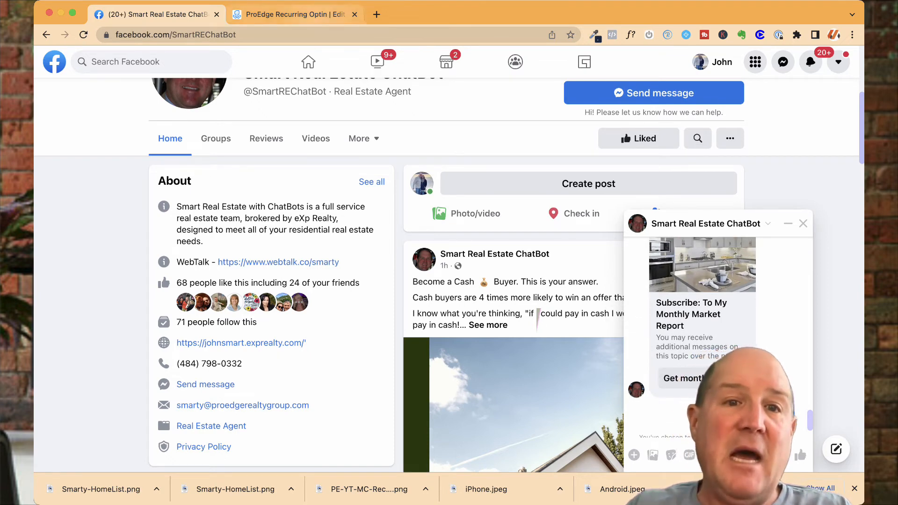
left_click(294, 15)
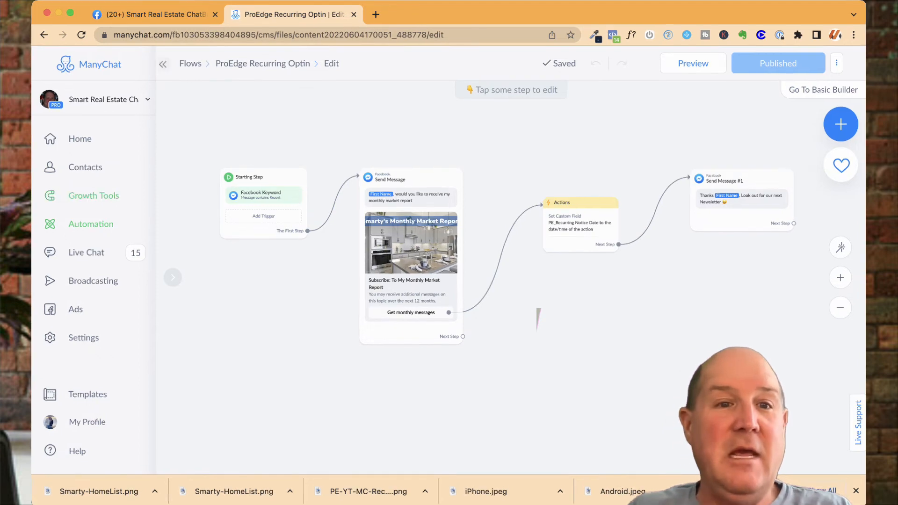
Step: Create a new flow from the Flows list and rename it 'ProEdge Market Report'
left_click(190, 63)
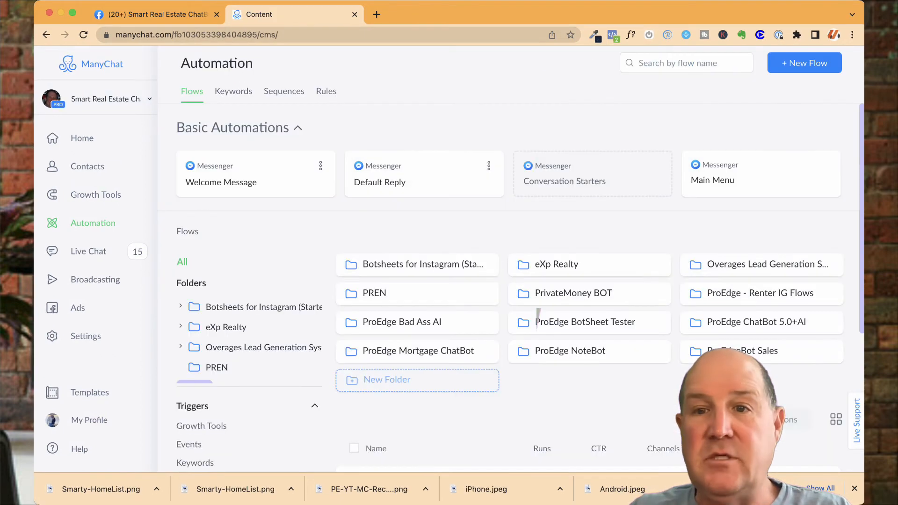
left_click(804, 63)
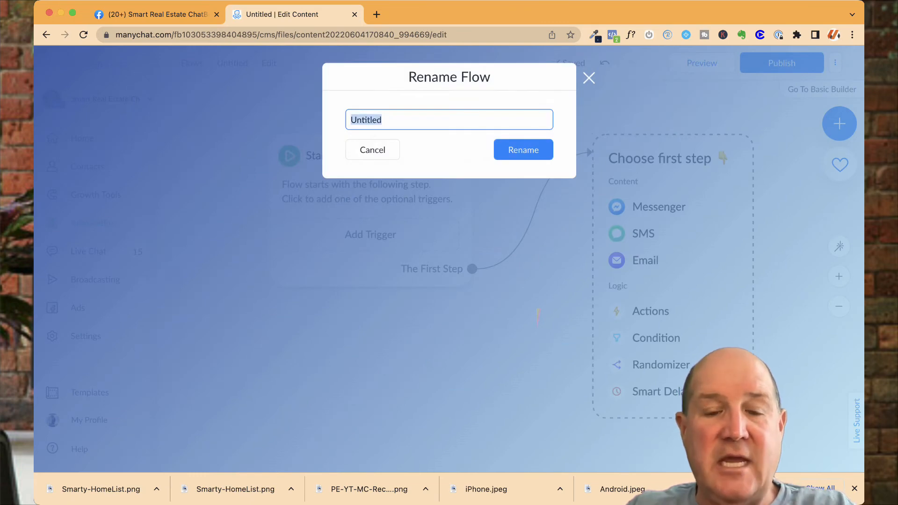
type("ProEdge Market")
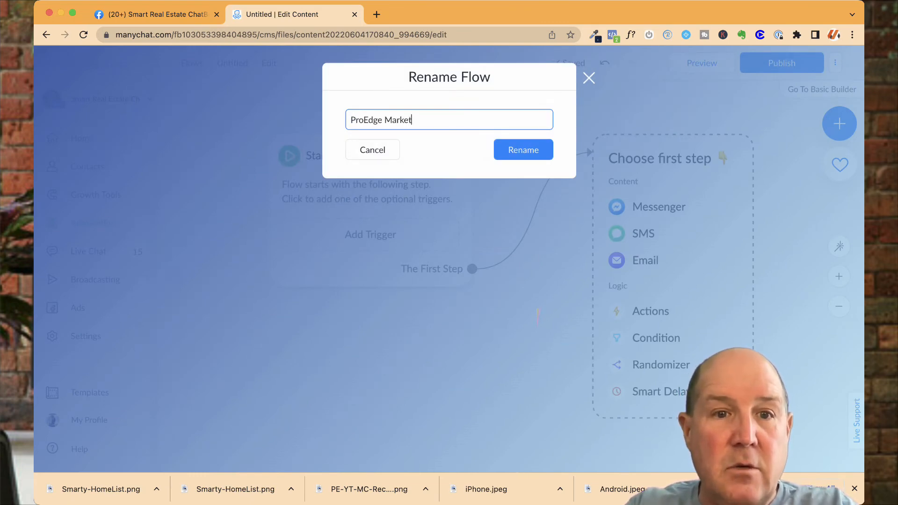
type("Repot")
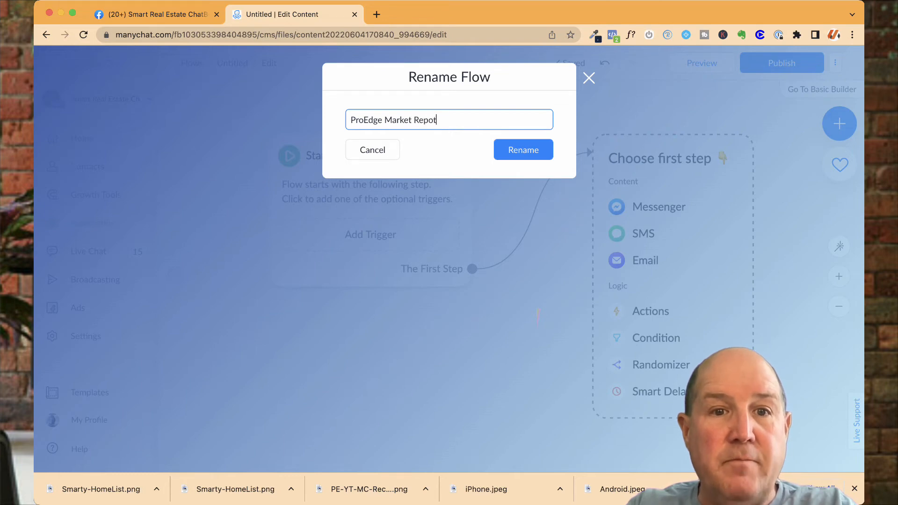
key("Backspace")
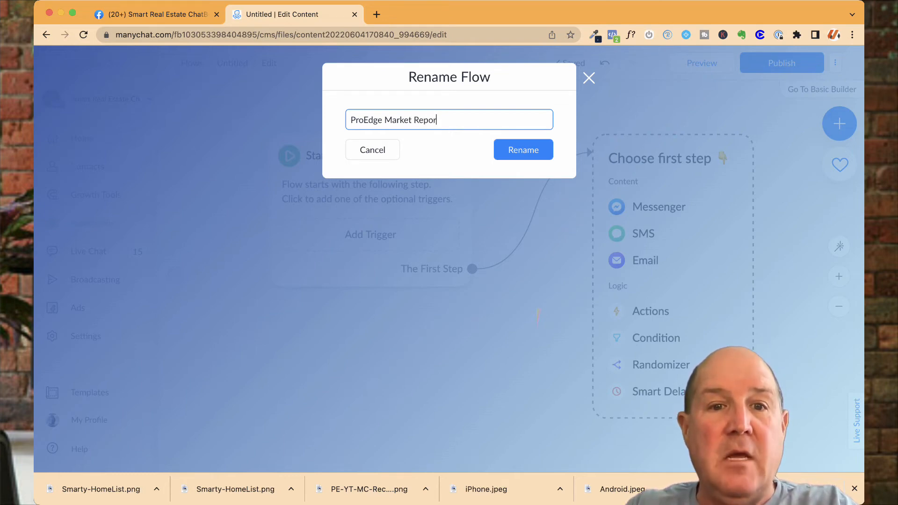
left_click(523, 149)
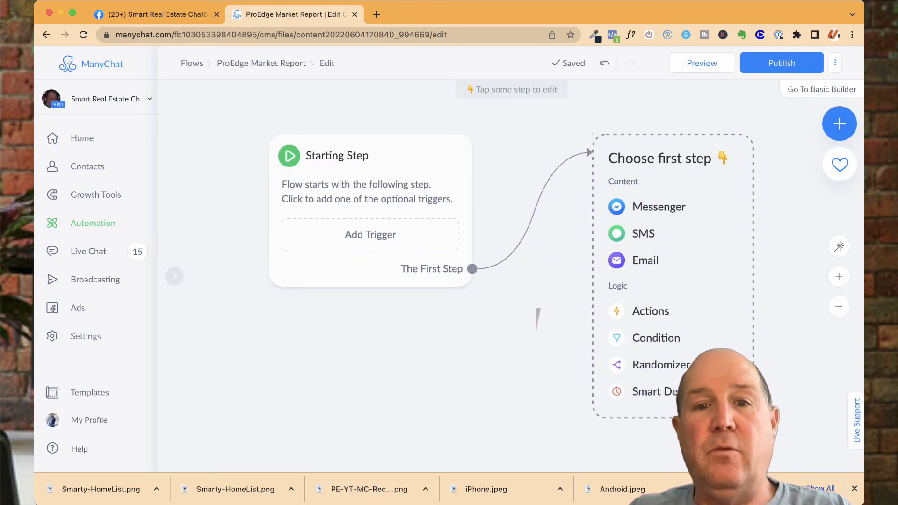
Step: Start the flow with a Messenger Send Message step set to send outside the 24 hour window
left_click(658, 206)
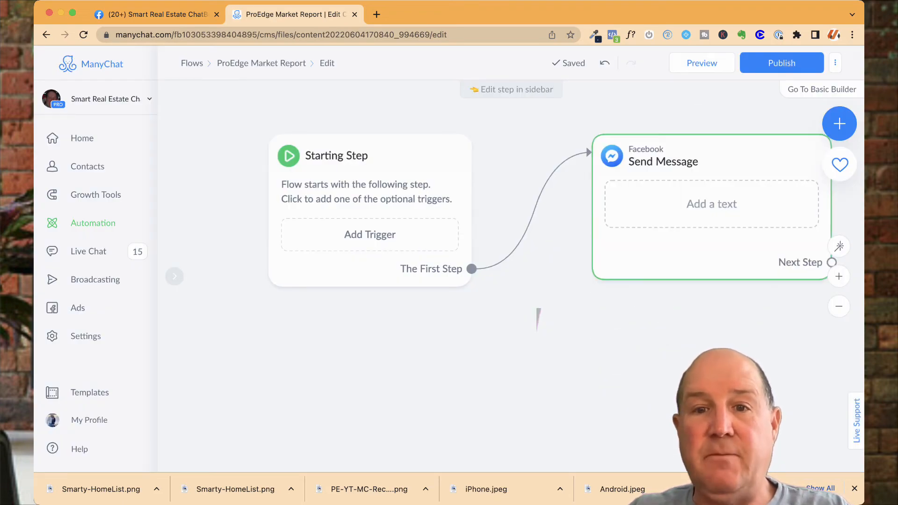
left_click(711, 204)
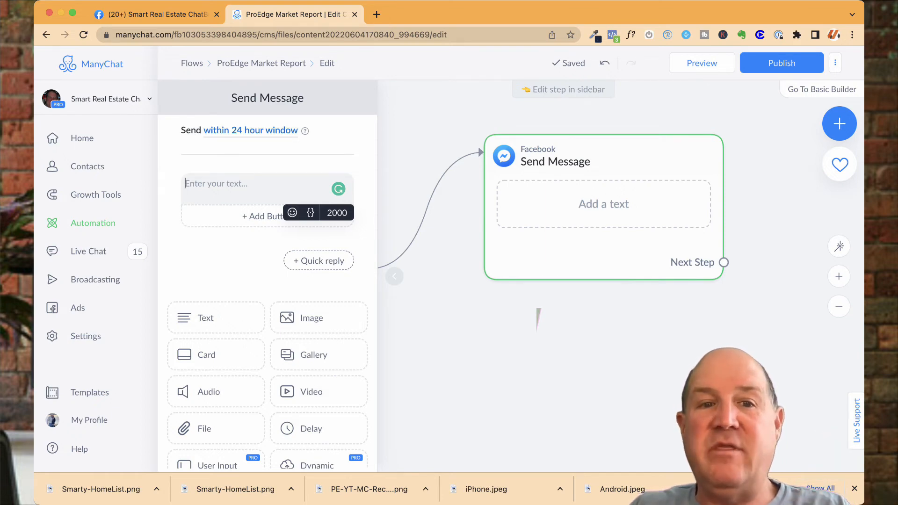
left_click(251, 130)
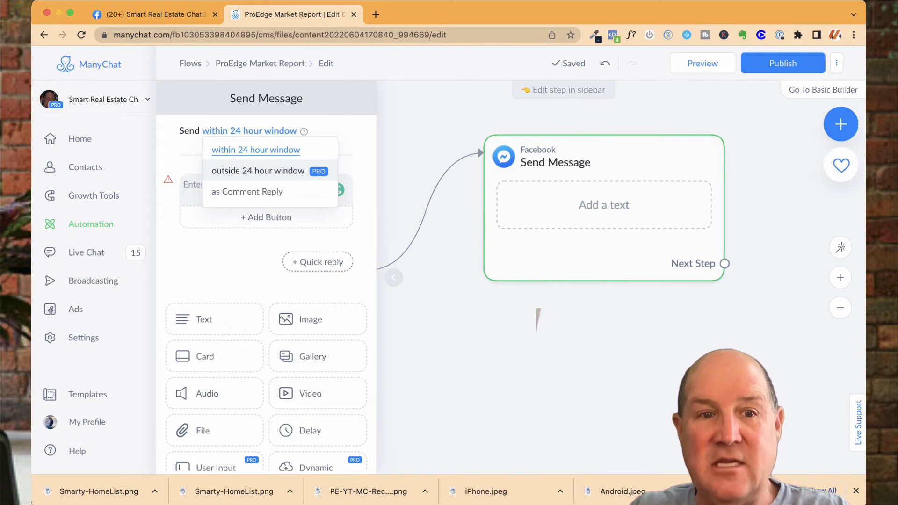
left_click(258, 170)
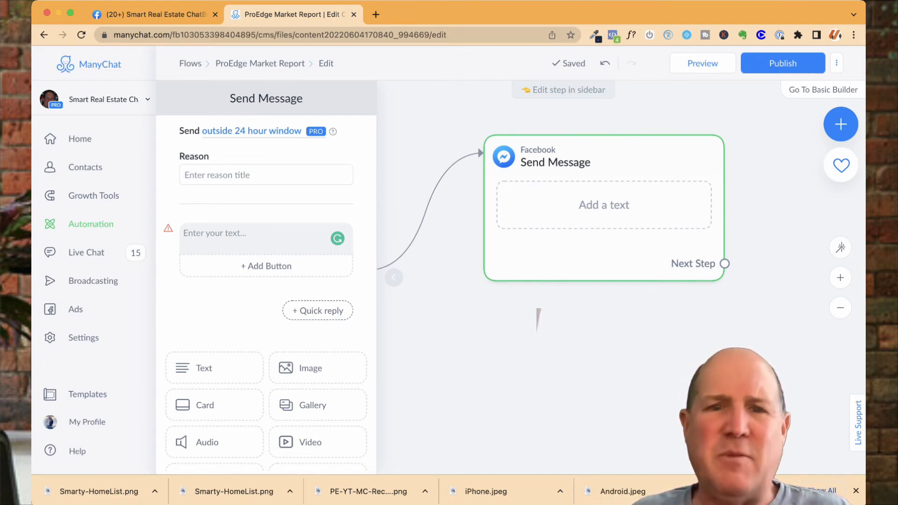
Step: Write the message 'Hey First Name, here is my monthly market report 👇'
left_click(250, 233)
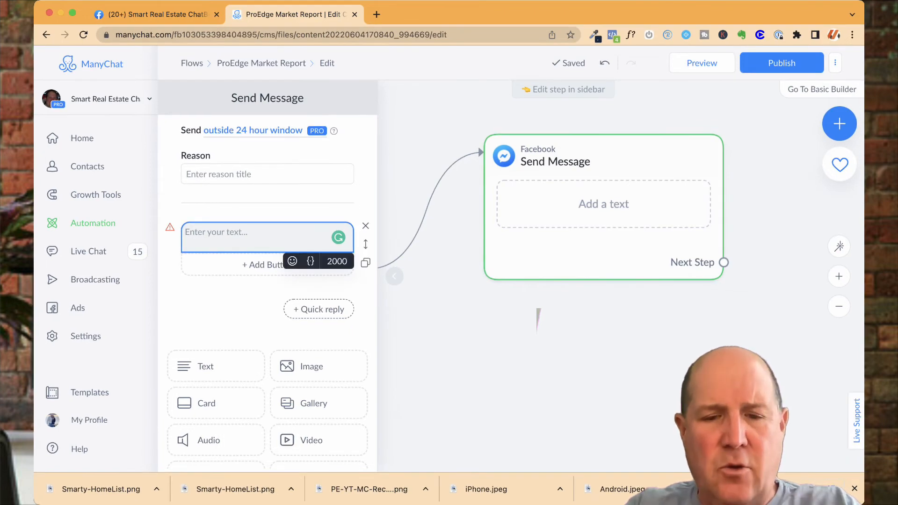
type("Hey First Name, here is")
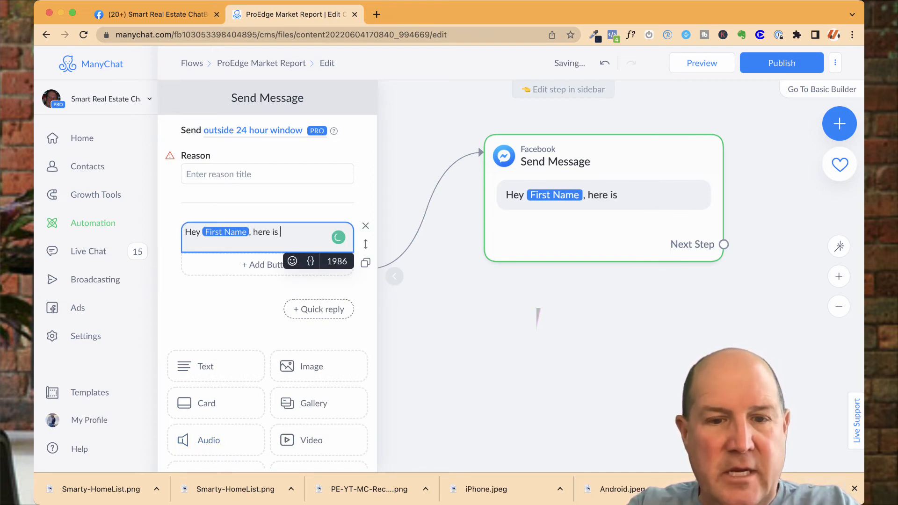
type("my monthy")
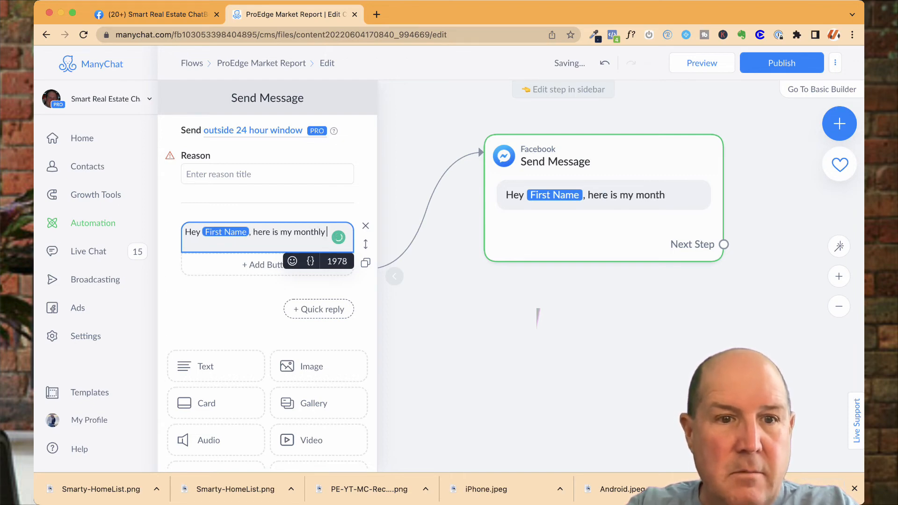
type("marketi")
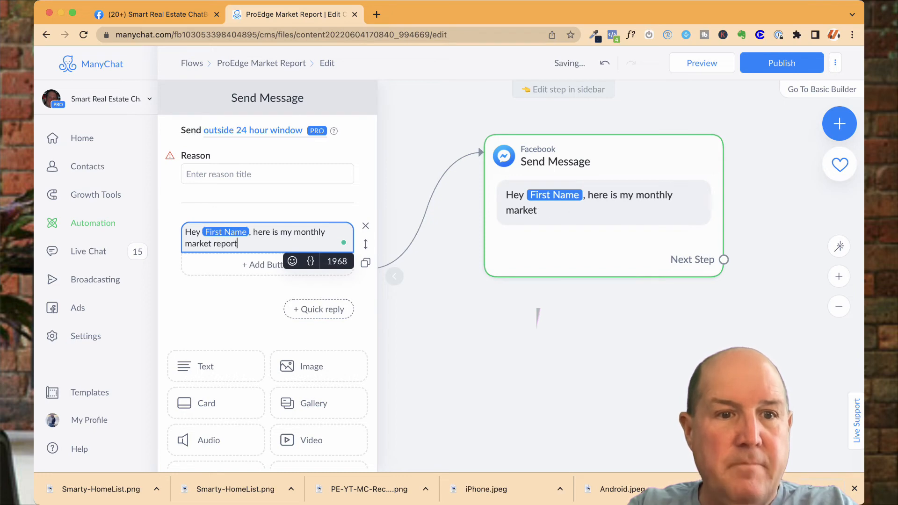
left_click(291, 261)
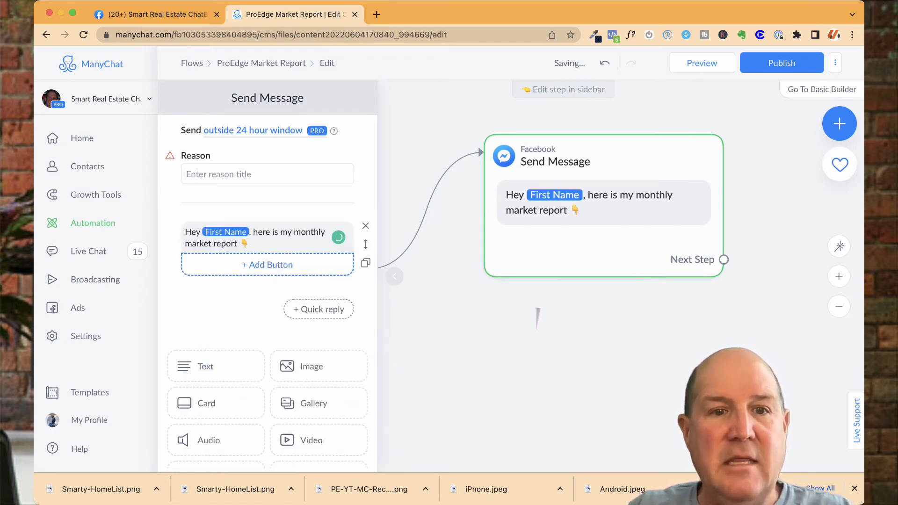
left_click(268, 265)
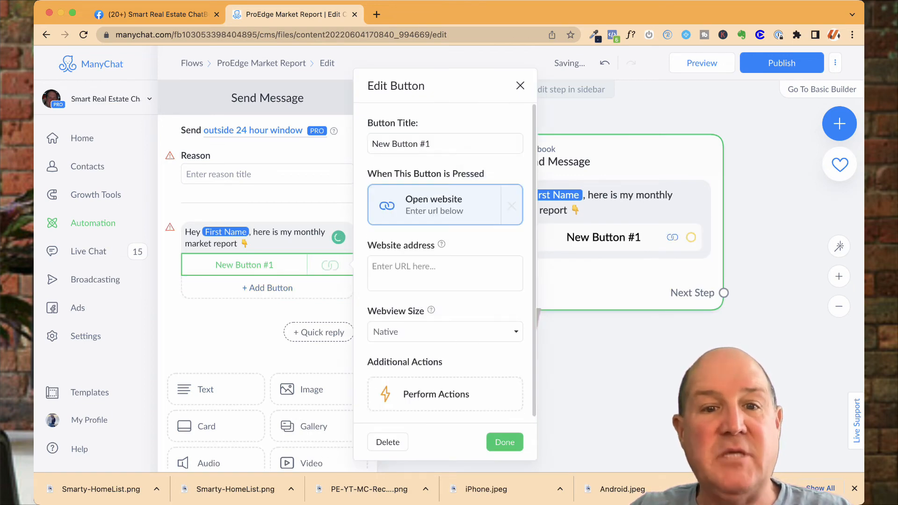
left_click(430, 273)
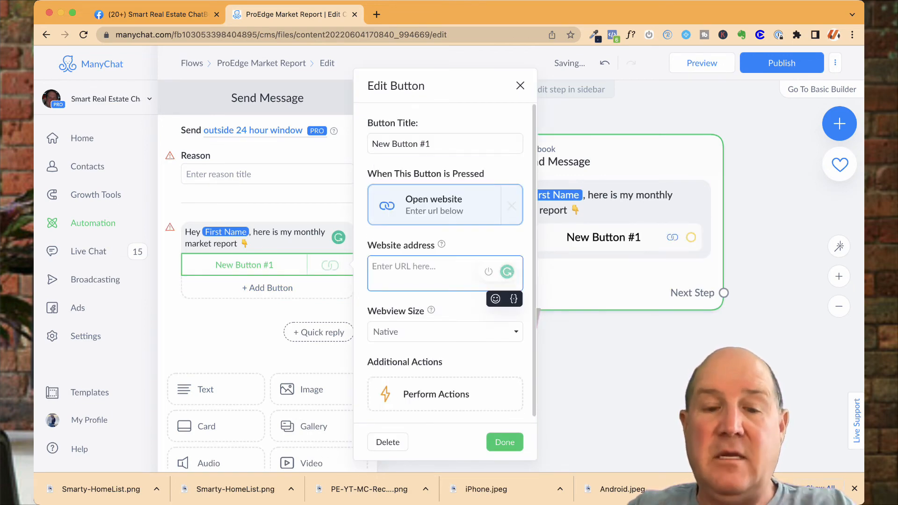
type("www.")
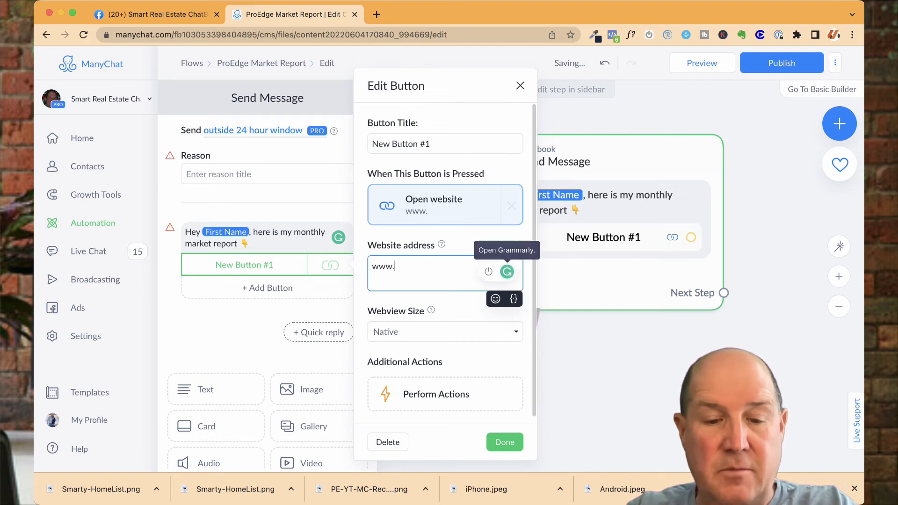
type("smarty.c")
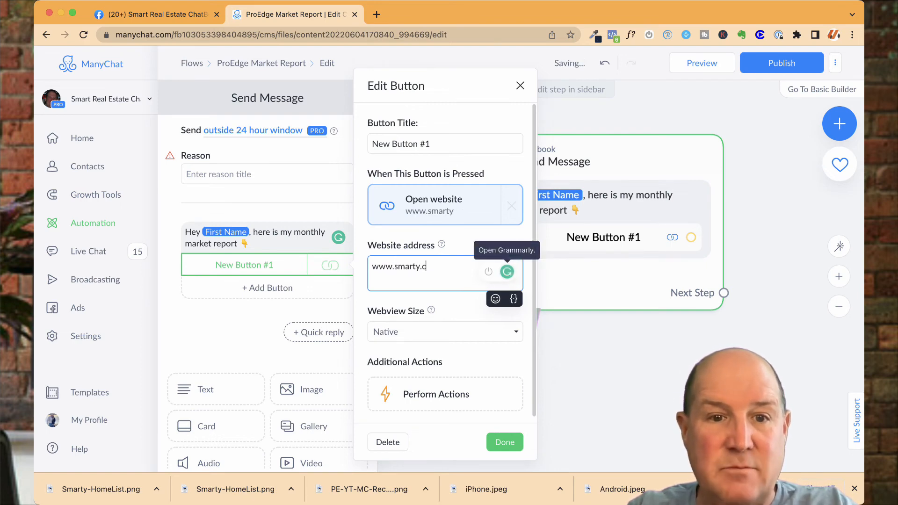
type("om")
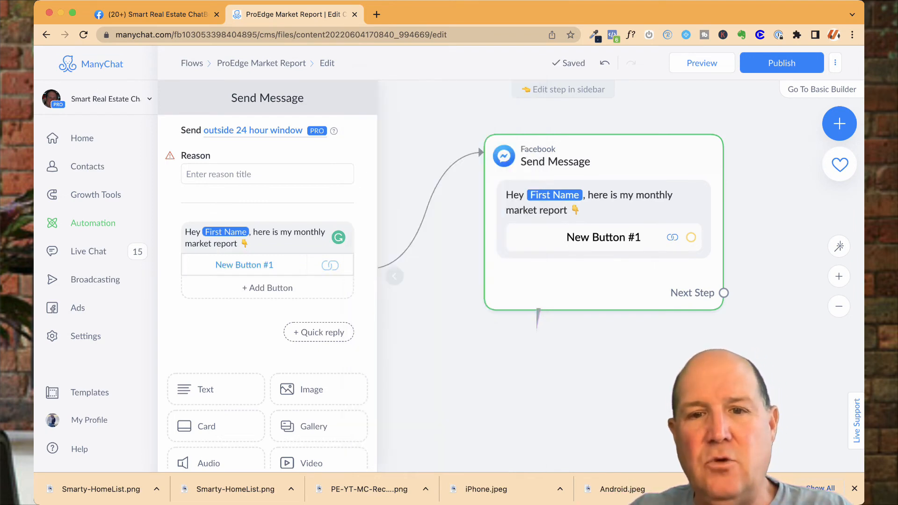
Step: Title the button with a globe emoji plus 'Access Report Now' and save it
left_click(243, 265)
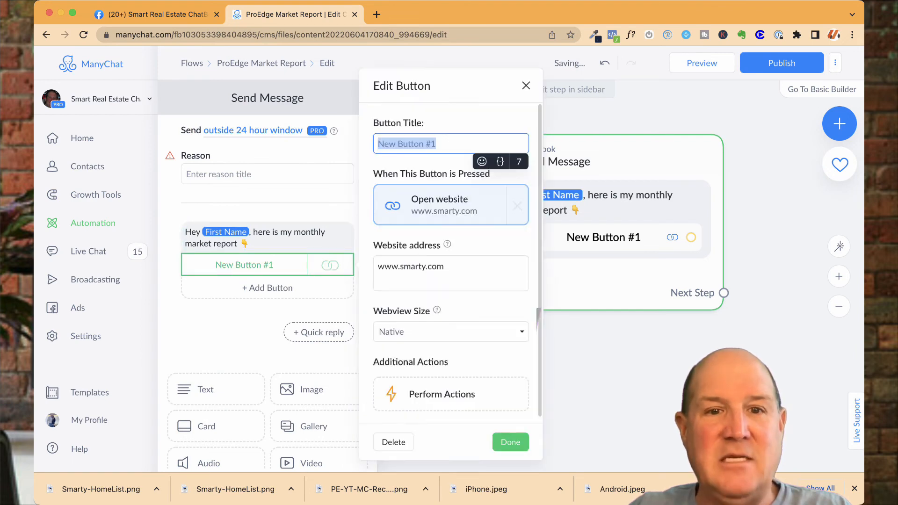
left_click(482, 160)
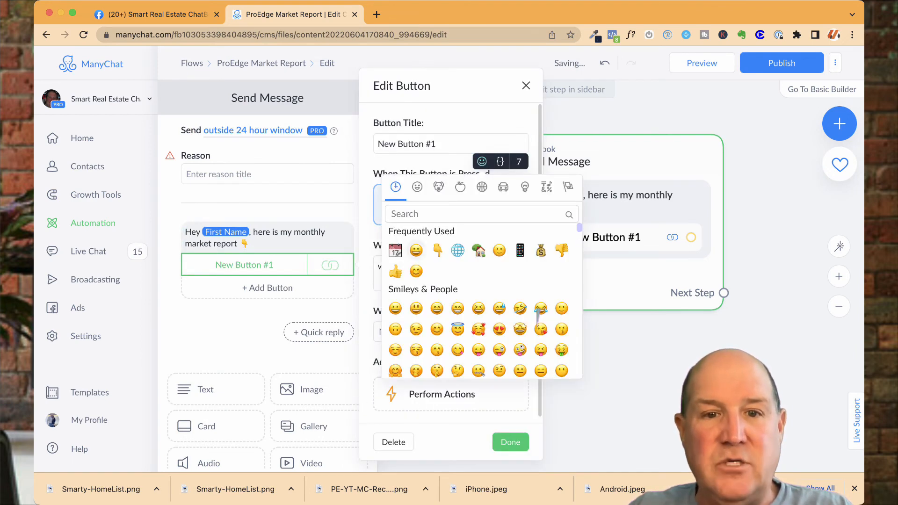
left_click(458, 251)
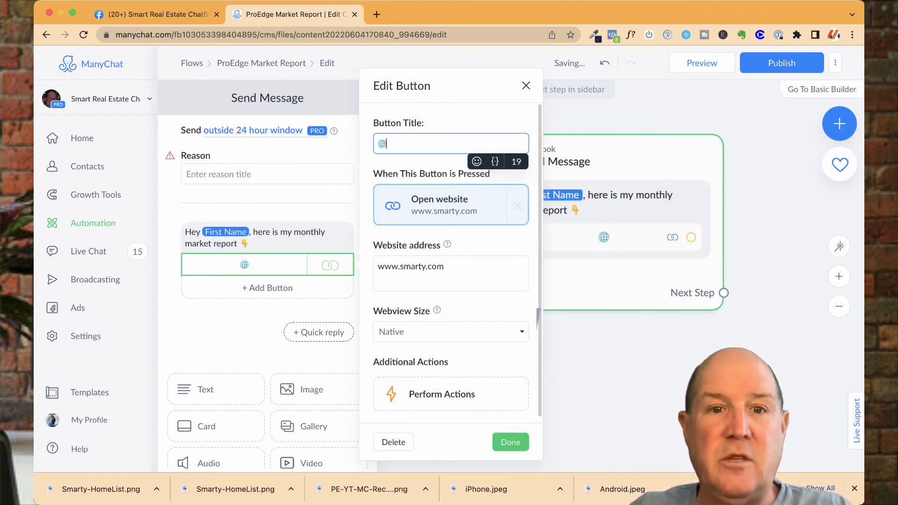
type("Access Report Now")
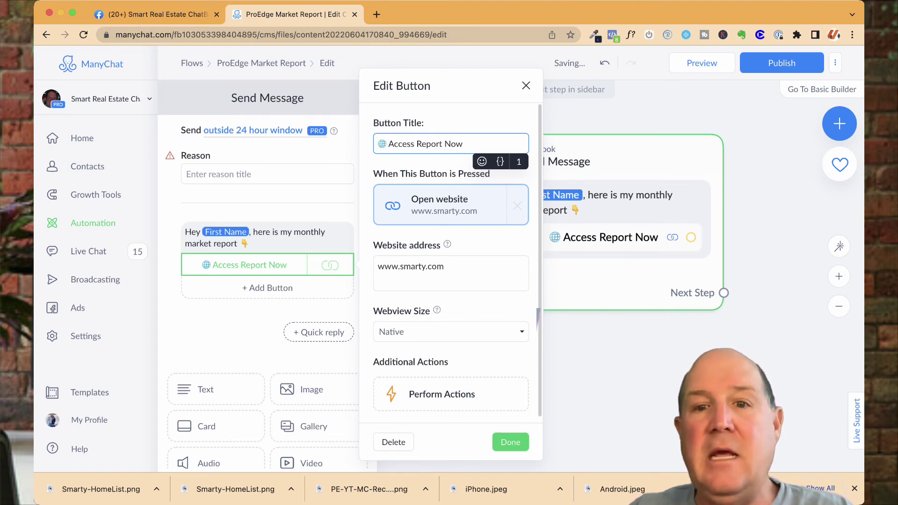
left_click(511, 441)
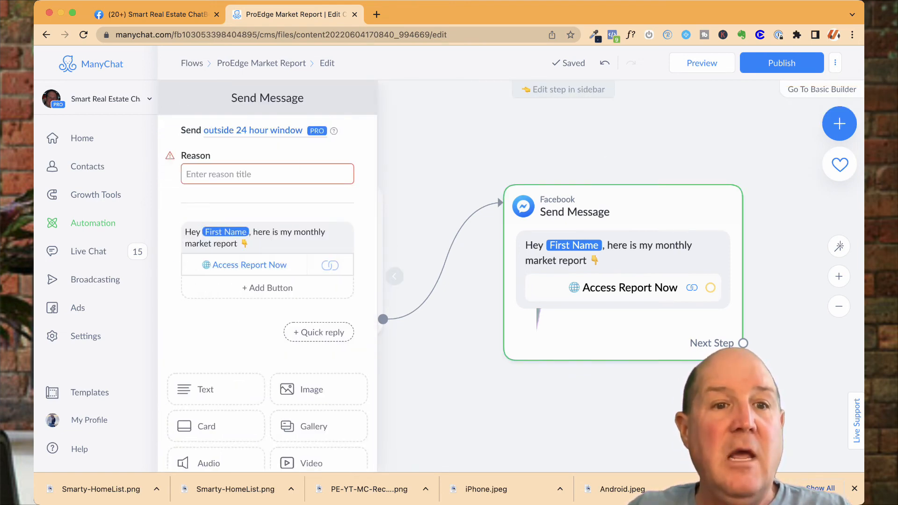
Step: Set the message reason to the Market Report notification topic and publish the flow
left_click(265, 173)
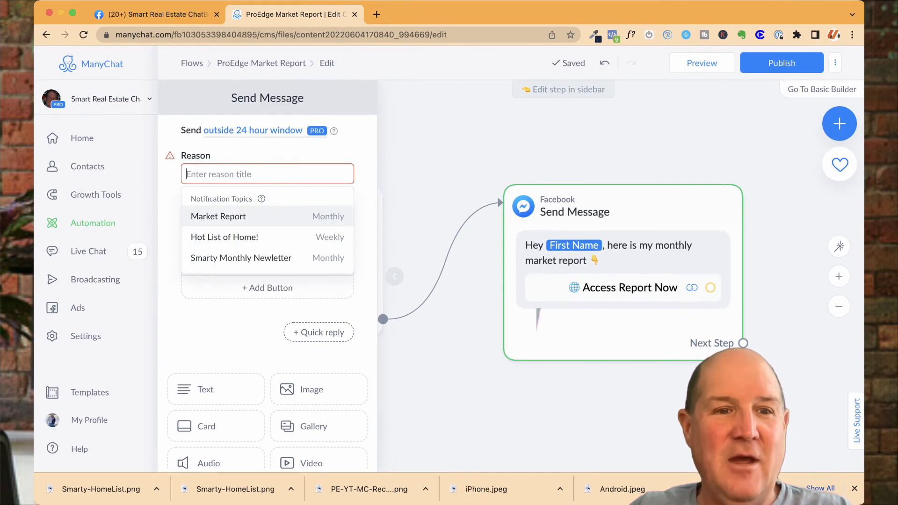
left_click(218, 217)
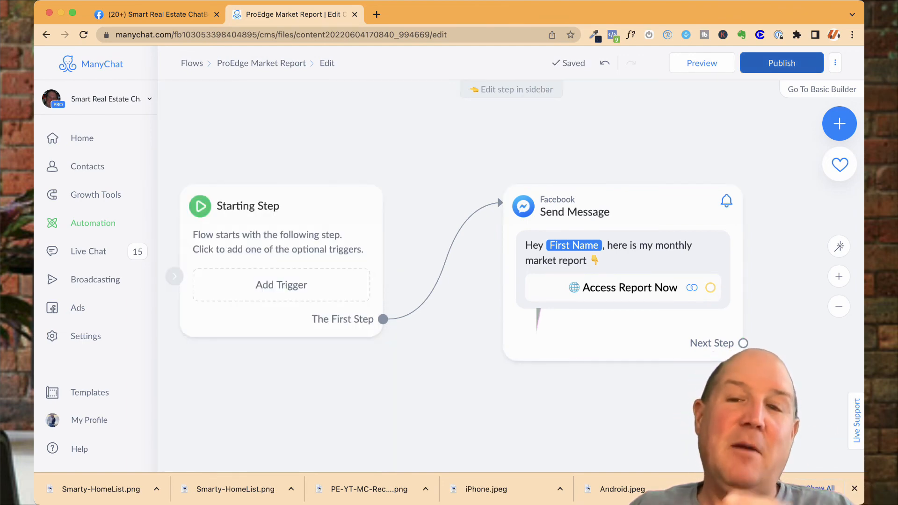
left_click(781, 63)
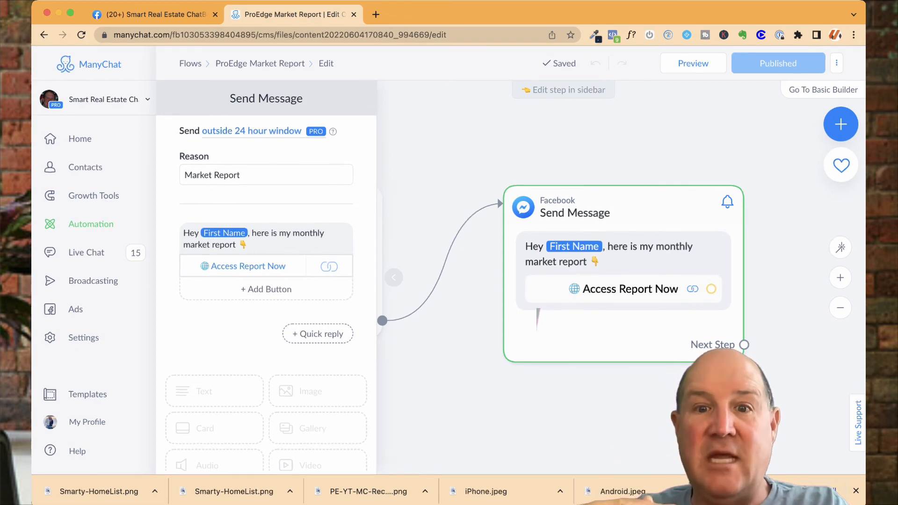
left_click(393, 277)
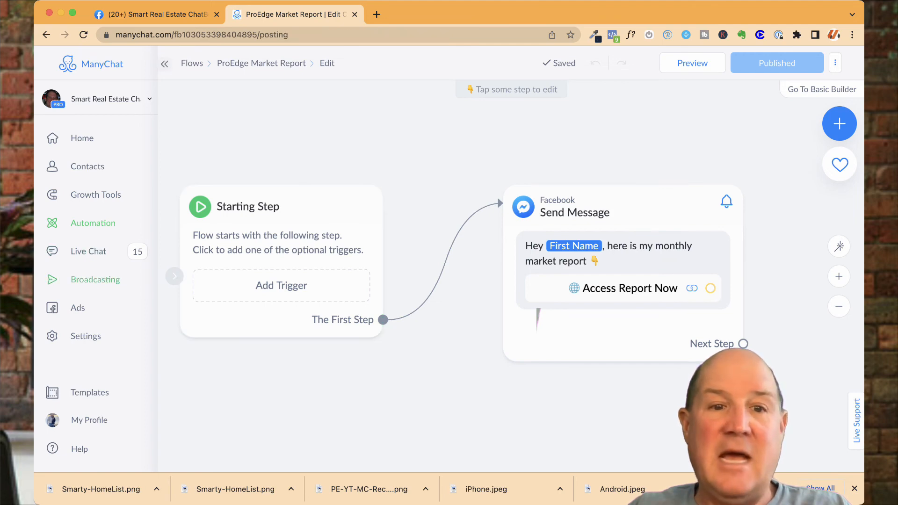
Step: In Broadcasting, start a Broadcast From Flow using the ProEdge Market Report flow
left_click(96, 280)
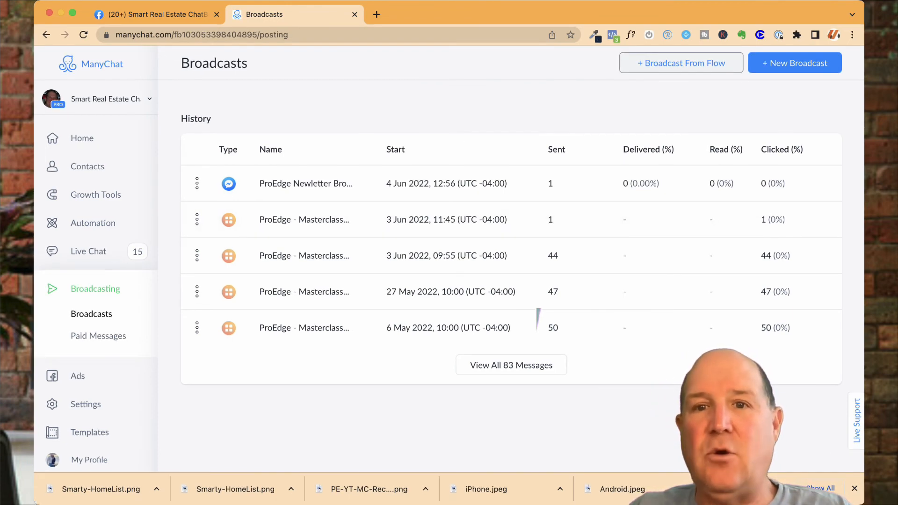
left_click(681, 63)
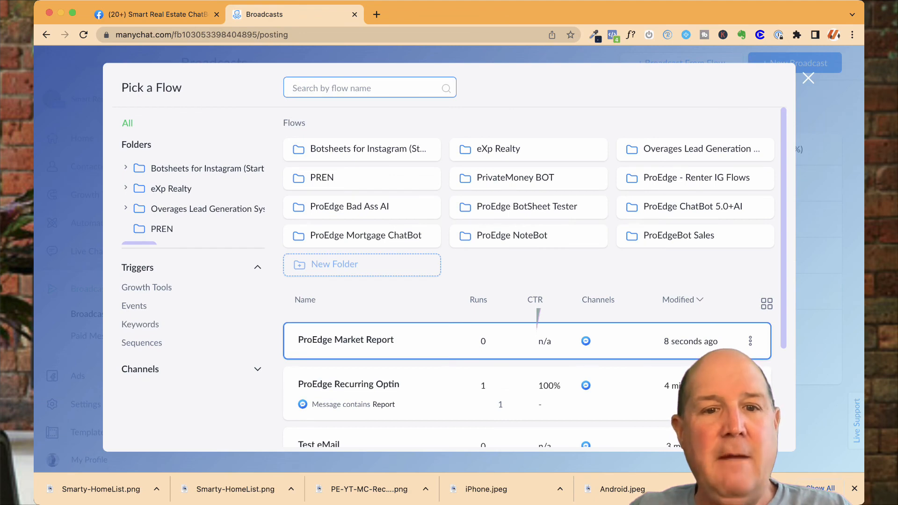
left_click(346, 339)
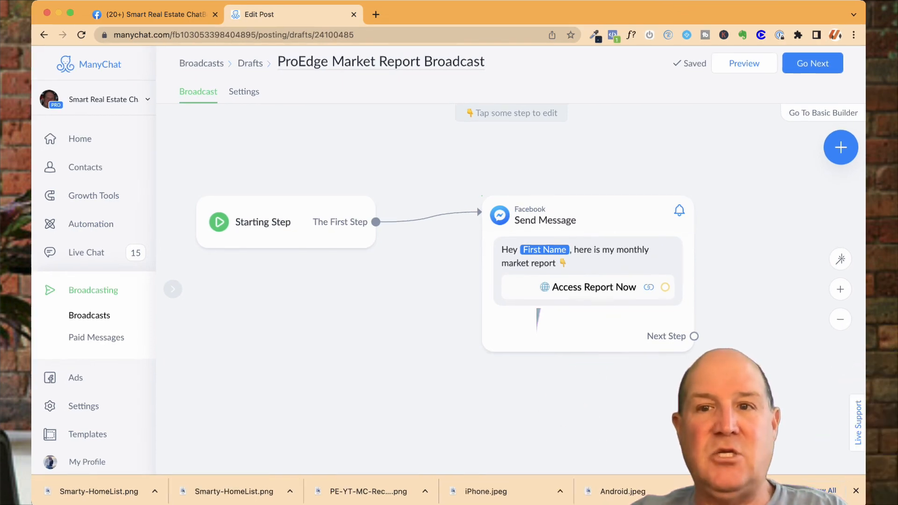
Step: Mark the broadcast as Promotional content only and target subscribers whose Notification Topic is Market Report
left_click(245, 92)
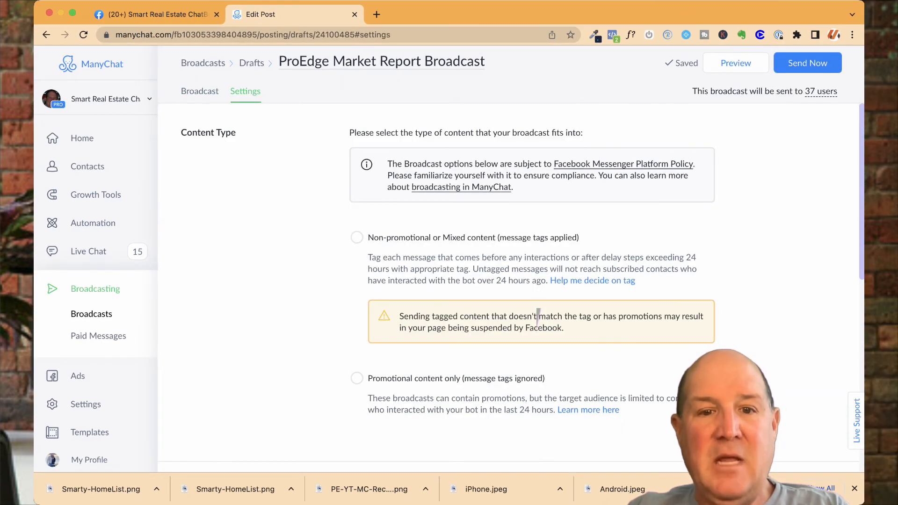
left_click(358, 373)
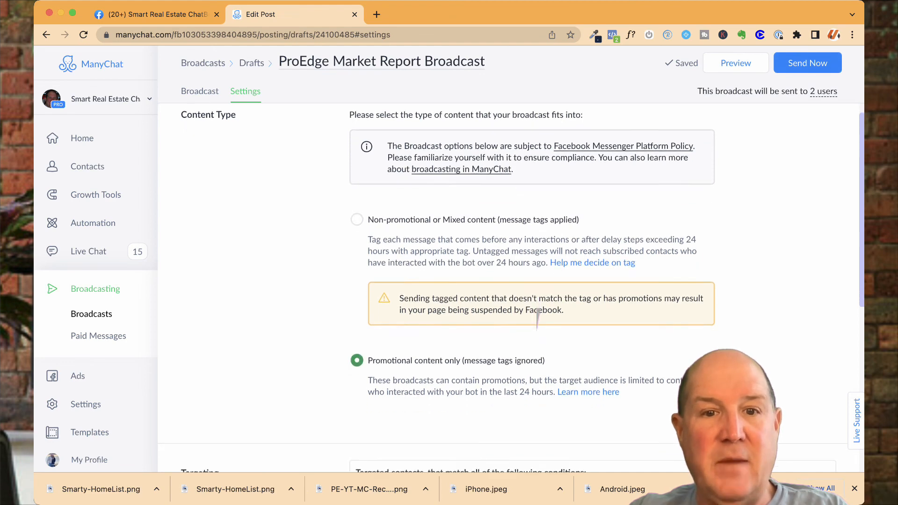
scroll("down", 3)
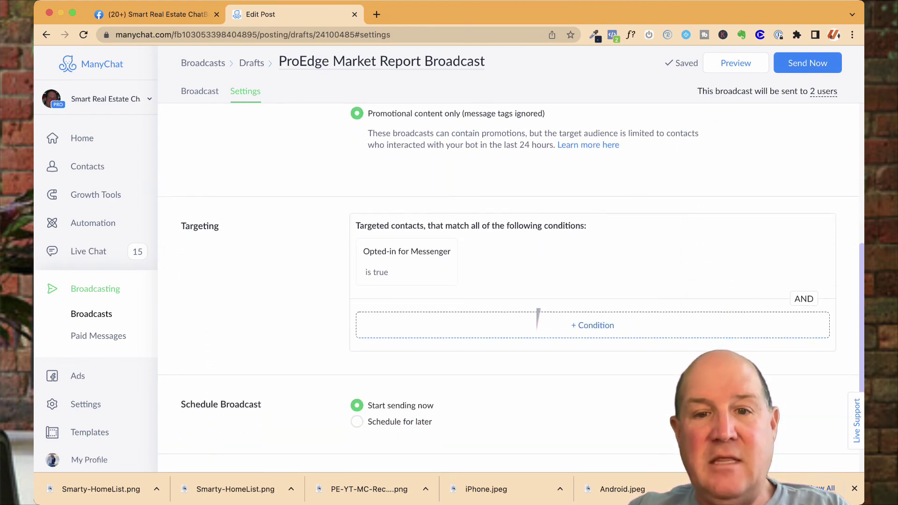
left_click(592, 325)
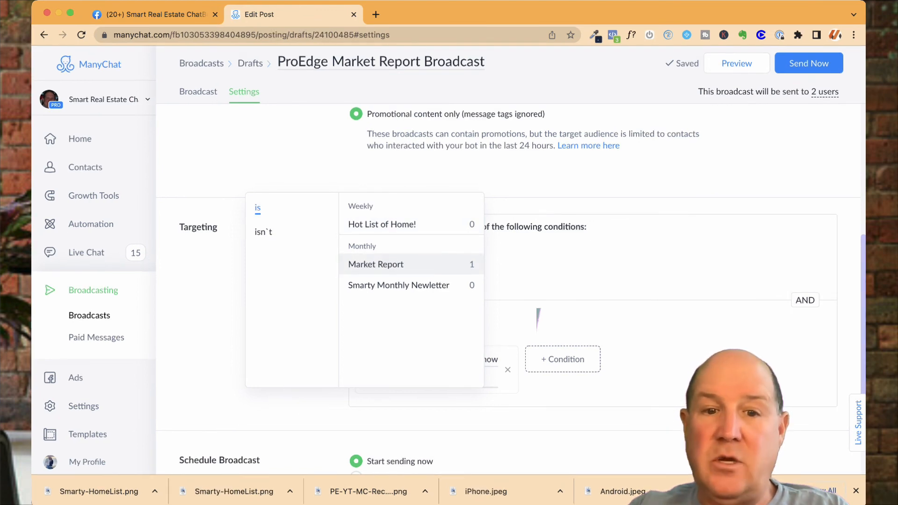
left_click(375, 264)
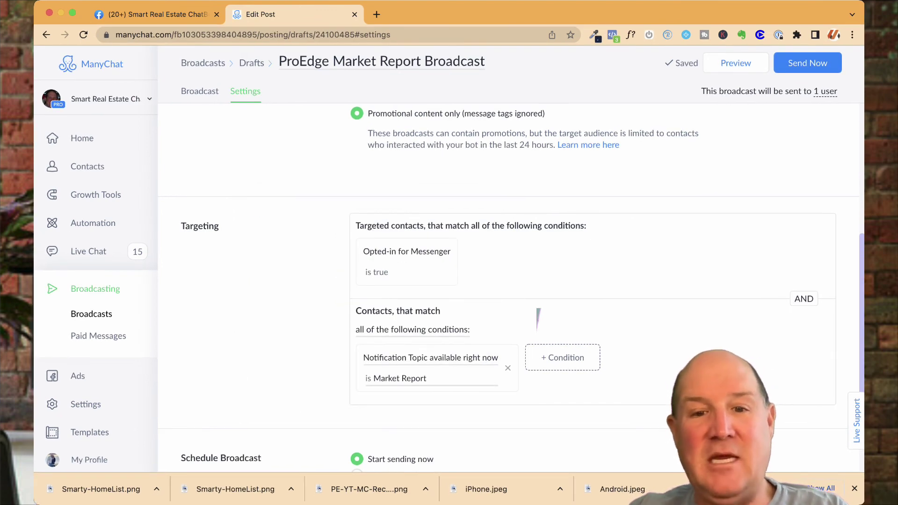
Step: Keep Start sending now, send the broadcast, and switch to the Facebook page
scroll("down", 3)
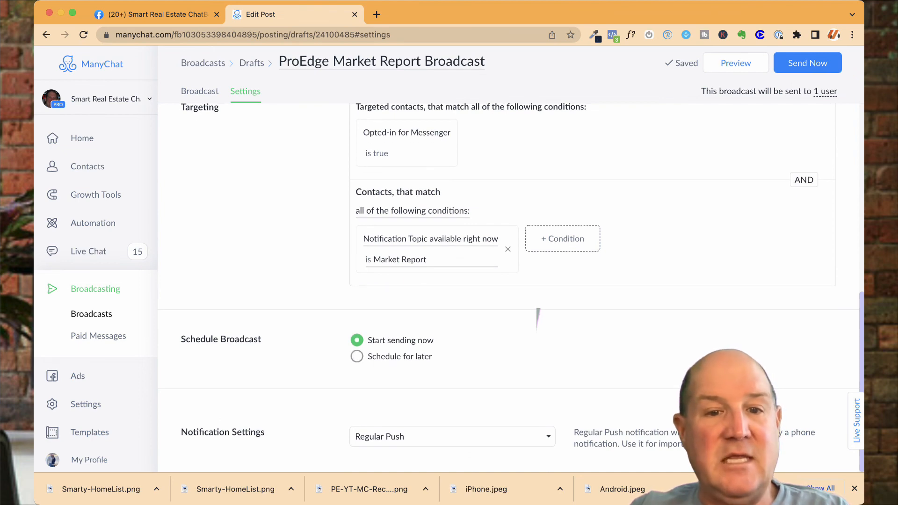
left_click(357, 357)
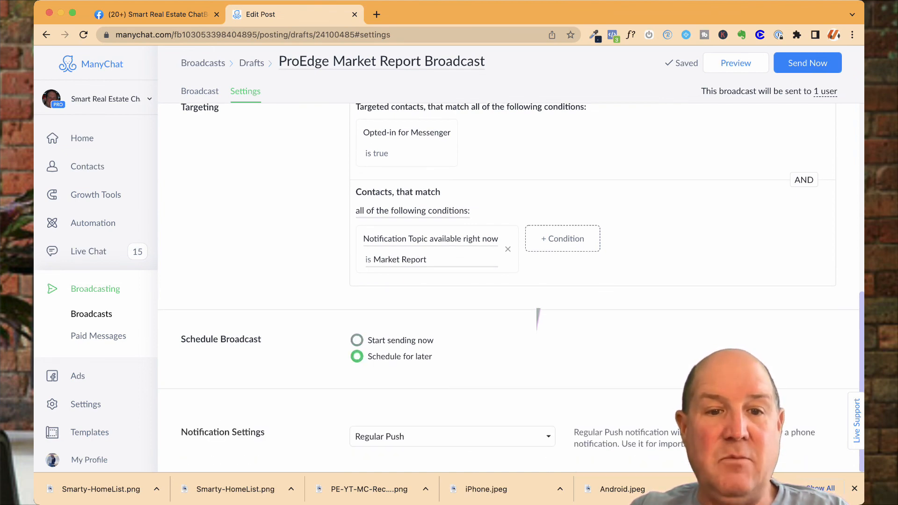
left_click(358, 341)
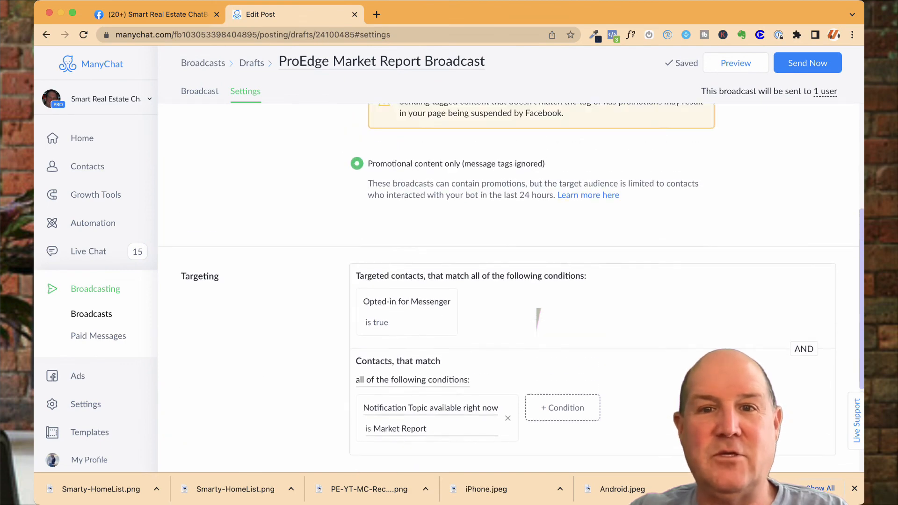
scroll("up", 3)
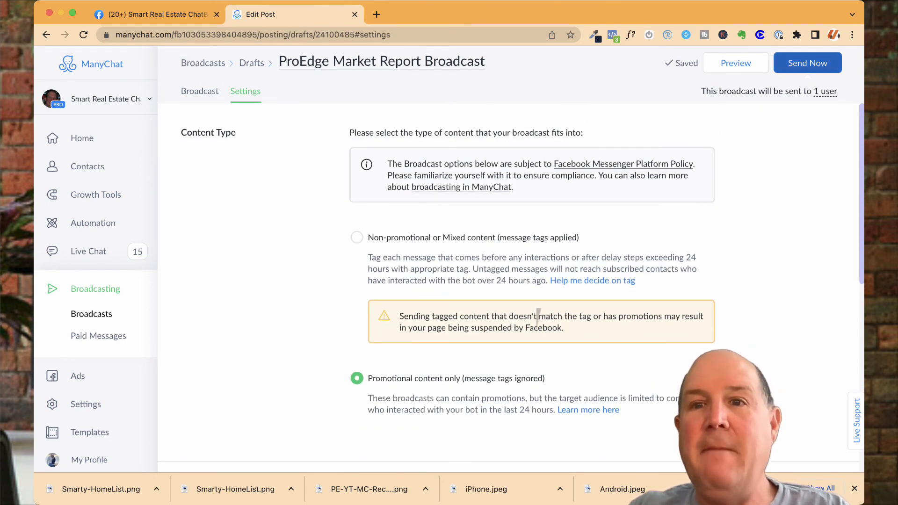
left_click(807, 62)
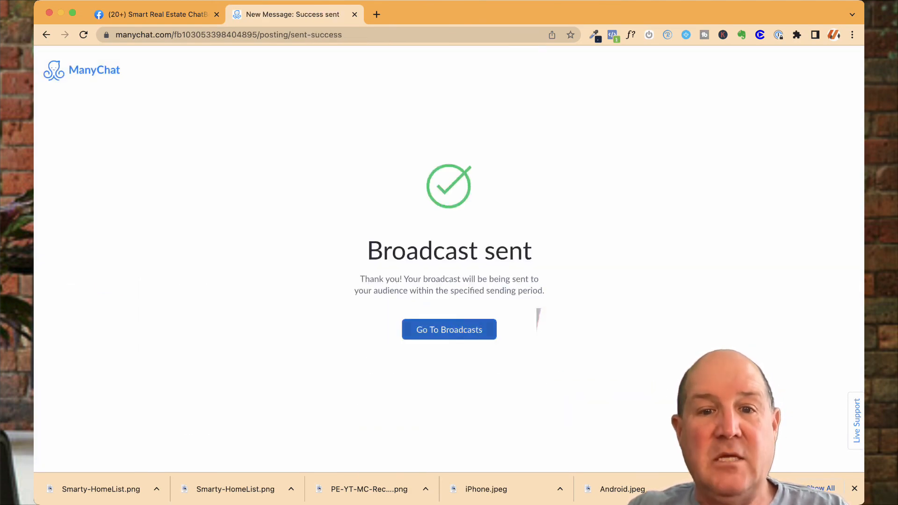
left_click(159, 14)
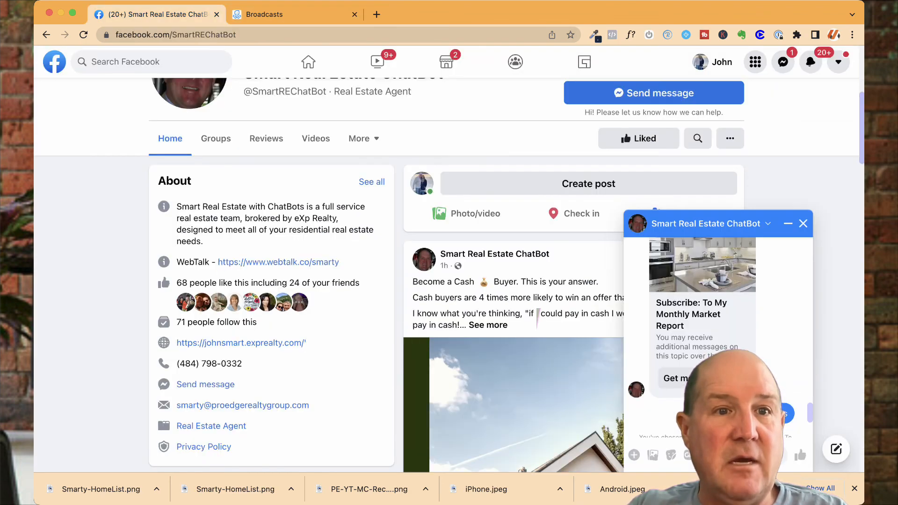